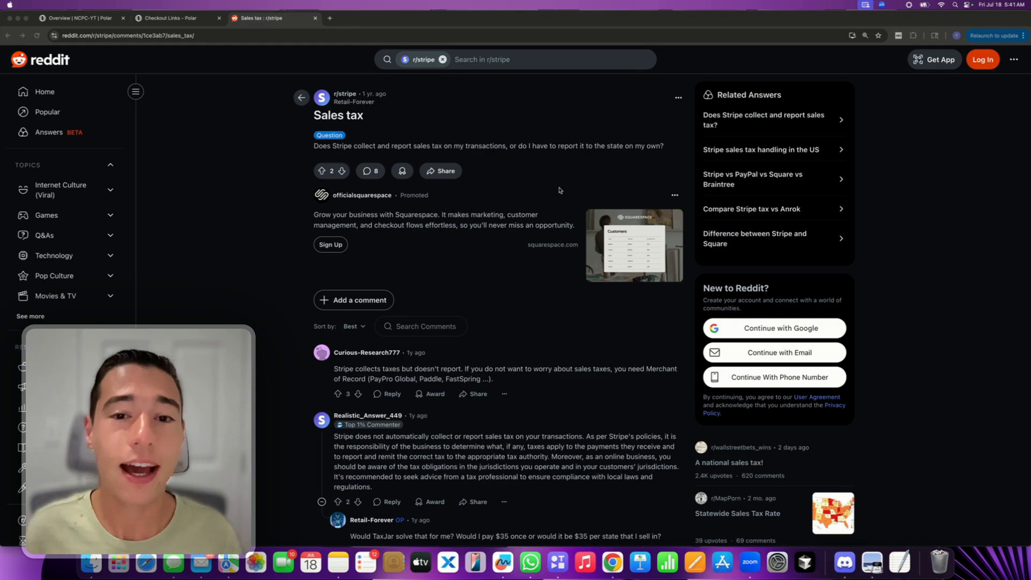
- Scroll through the r/stripe sales tax comments, then switch to the Checkout Links docs tab
scroll("down", 3)
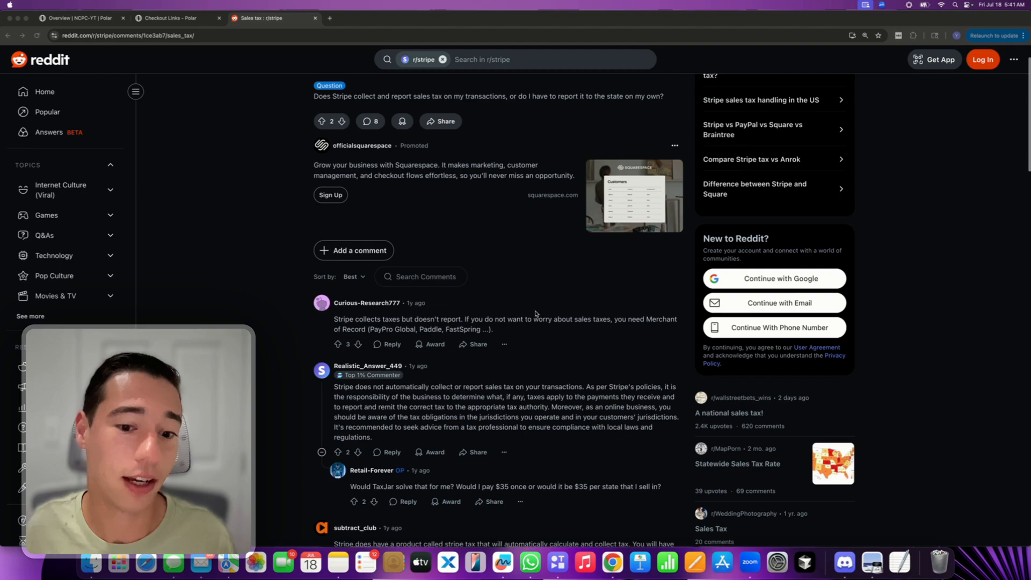
scroll("down", 3)
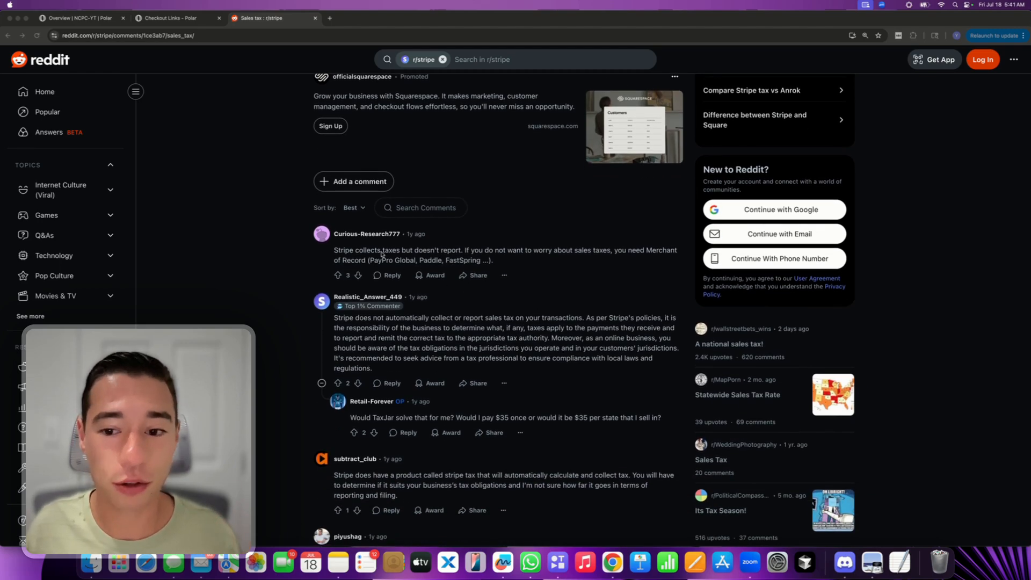
mouse_move(637, 250)
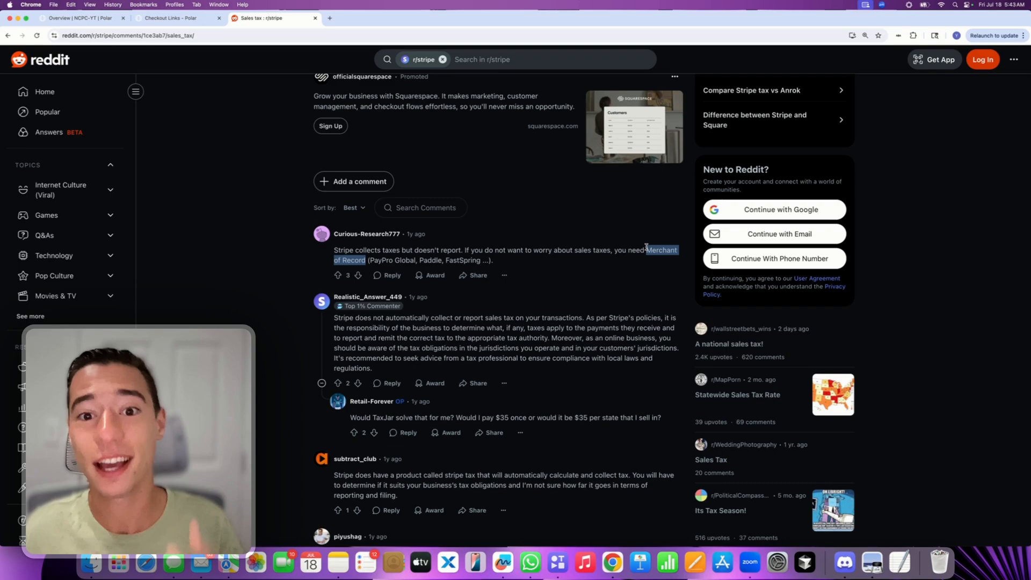
mouse_move(266, 153)
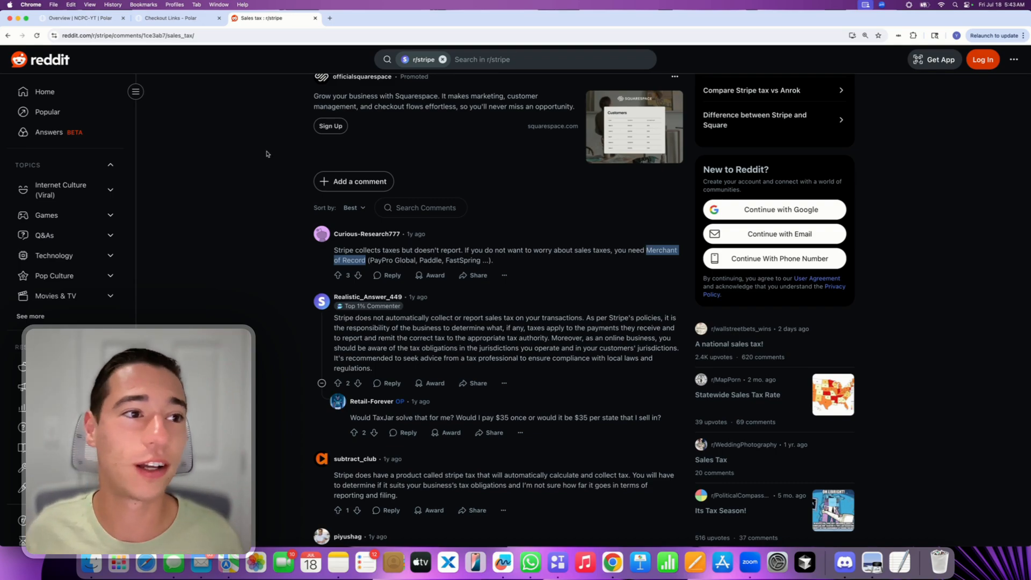
left_click(177, 18)
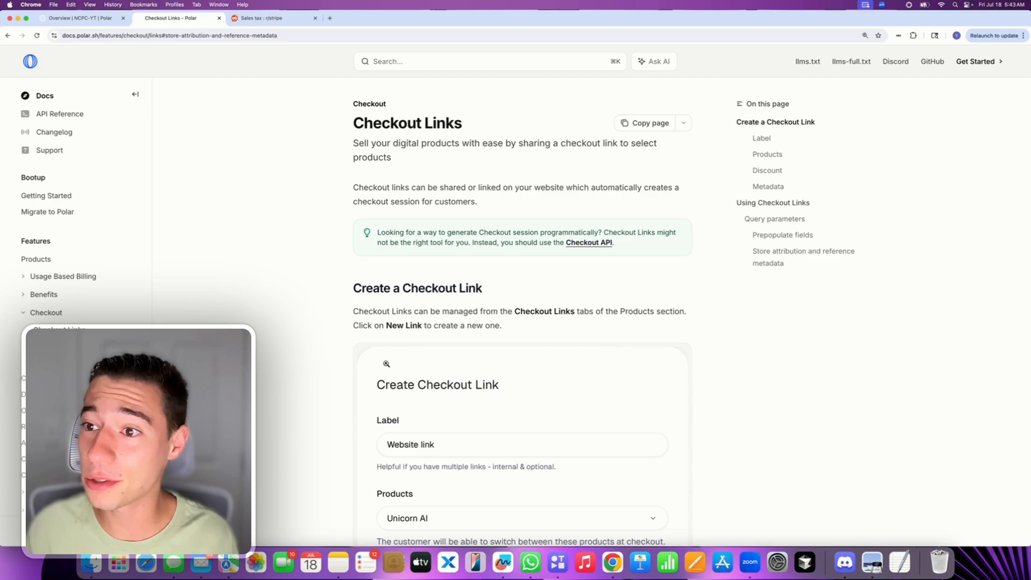
mouse_move(529, 308)
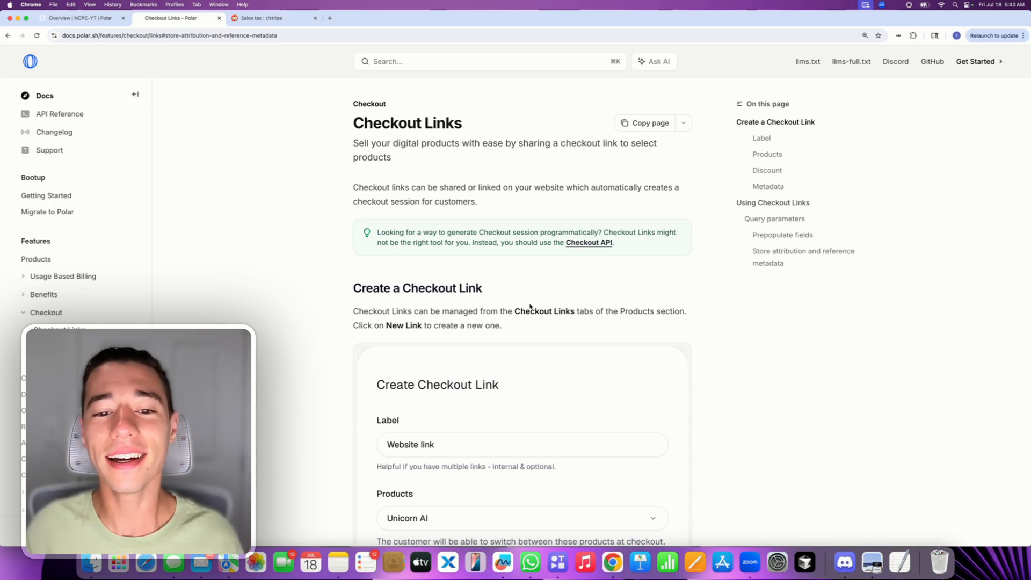
scroll("down", 3)
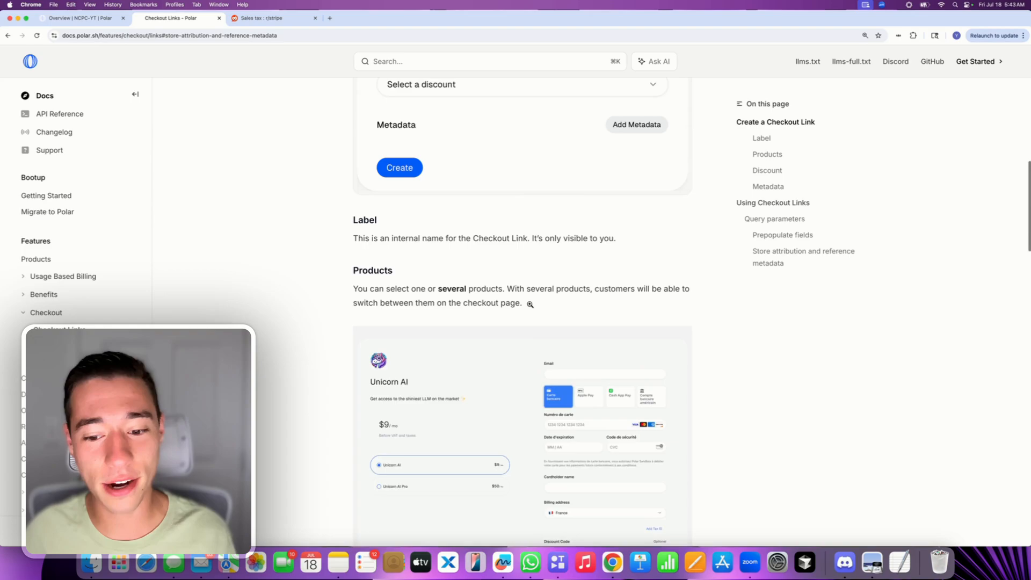
scroll("down", 3)
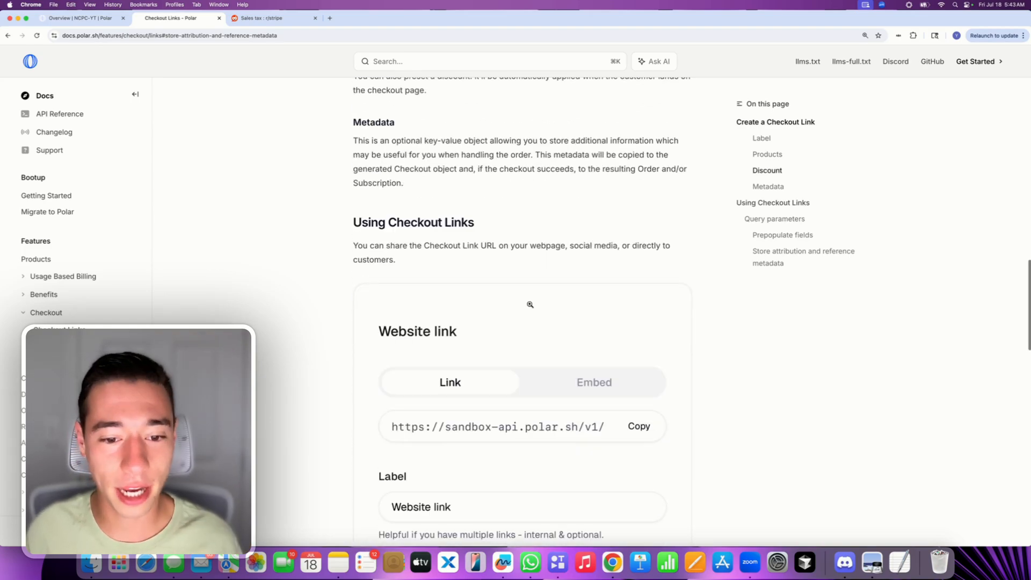
scroll("down", 3)
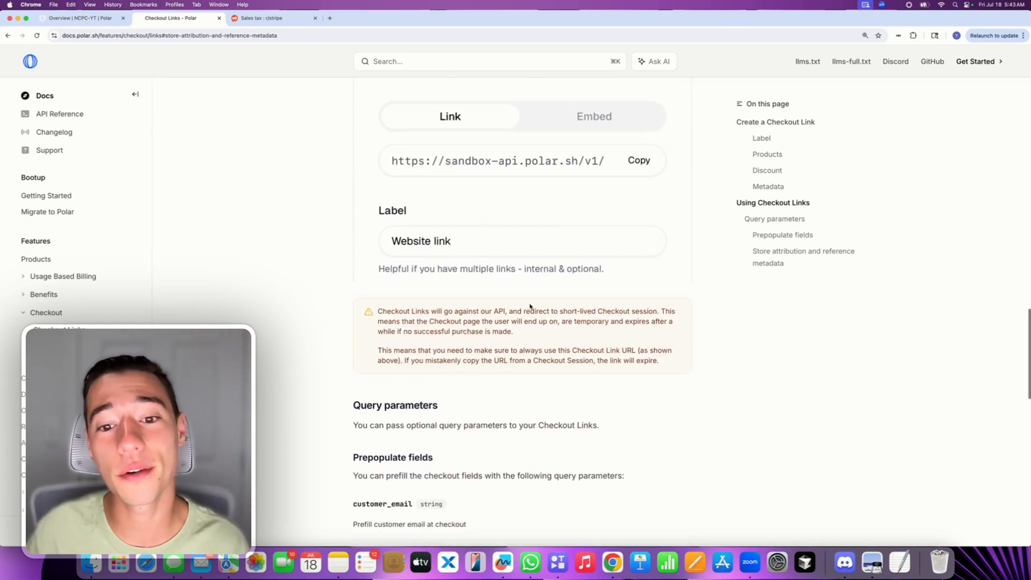
scroll("up", 3)
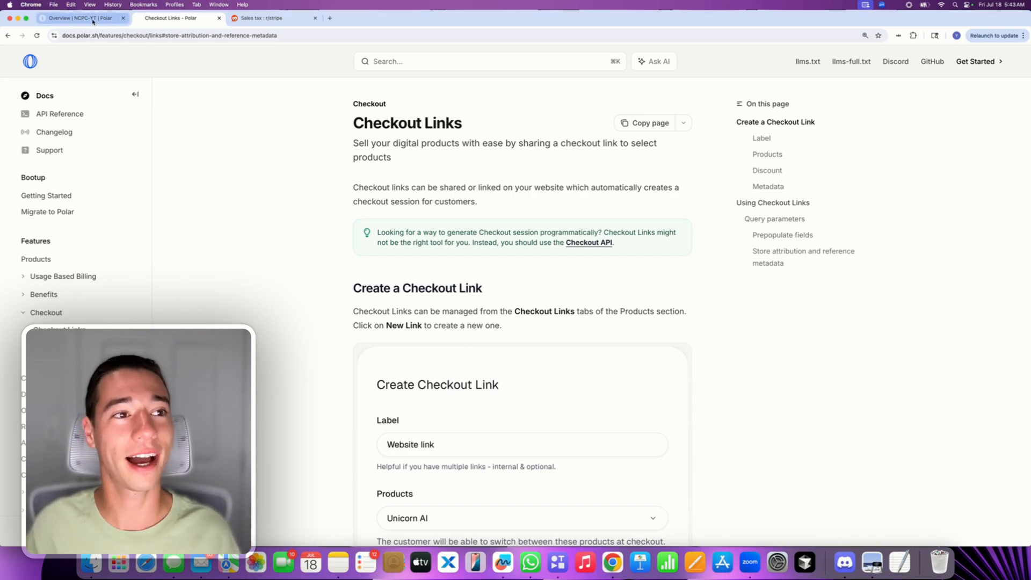
- Switch to the Polar dashboard and show its empty Products catalogue
left_click(78, 19)
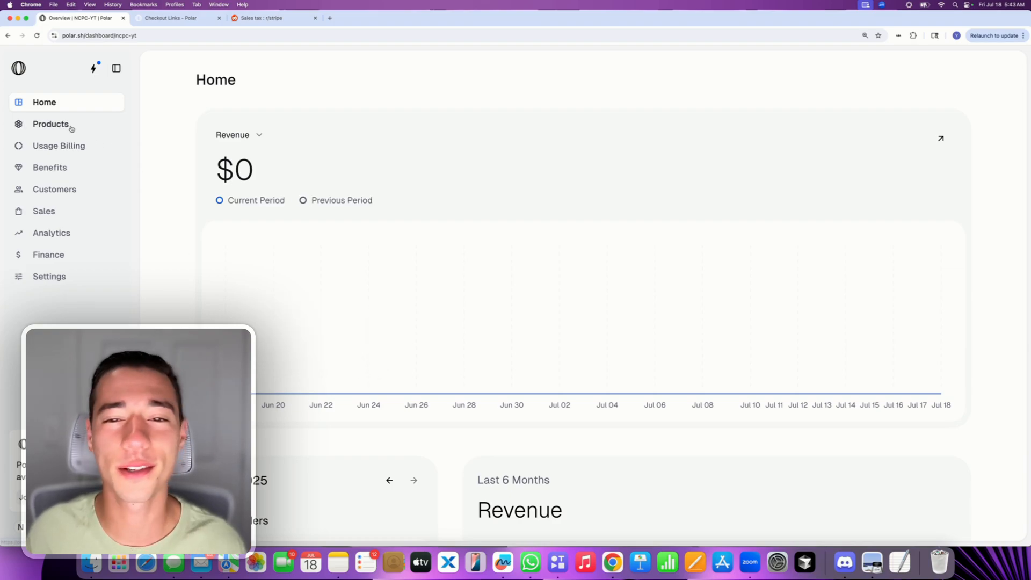
left_click(51, 123)
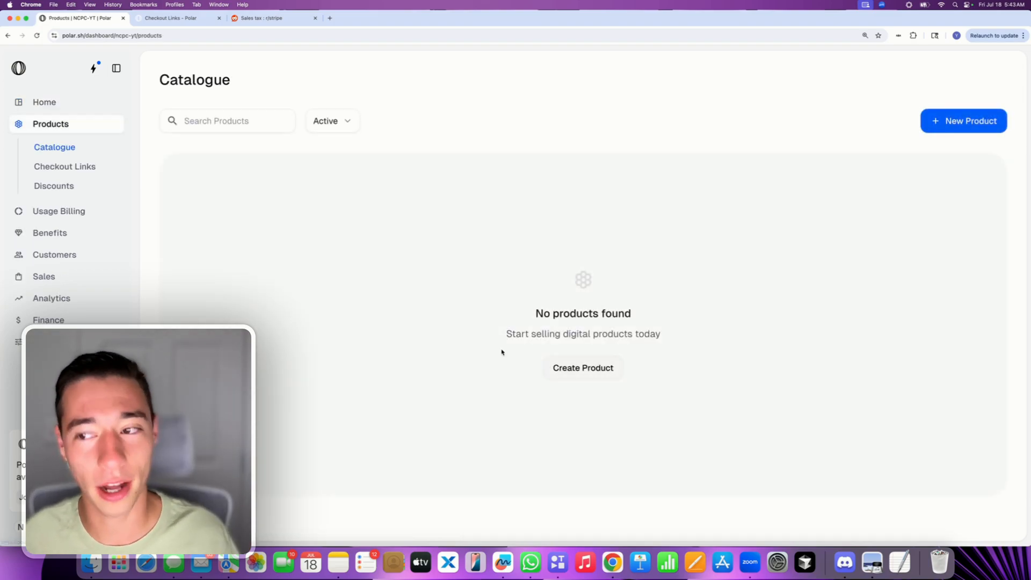
- Create a new product named 'Sale' as a one-time purchase with a fixed price of 25
left_click(963, 120)
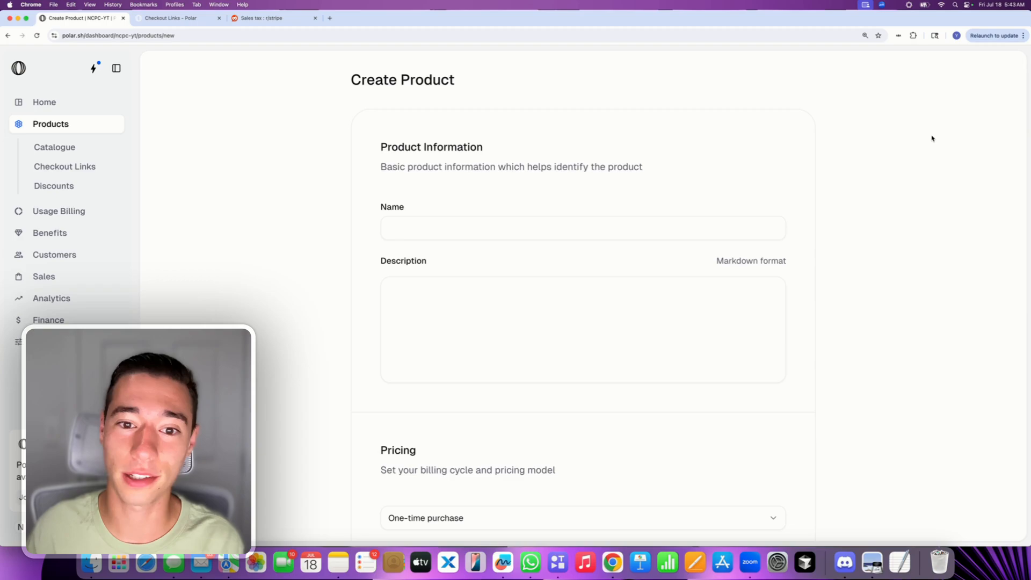
left_click(582, 227)
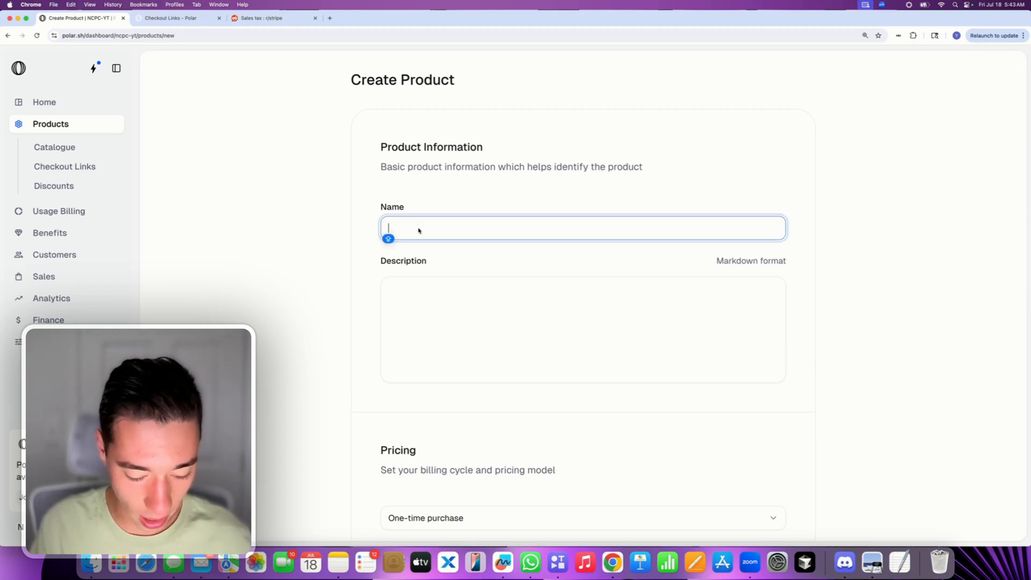
type("Sale")
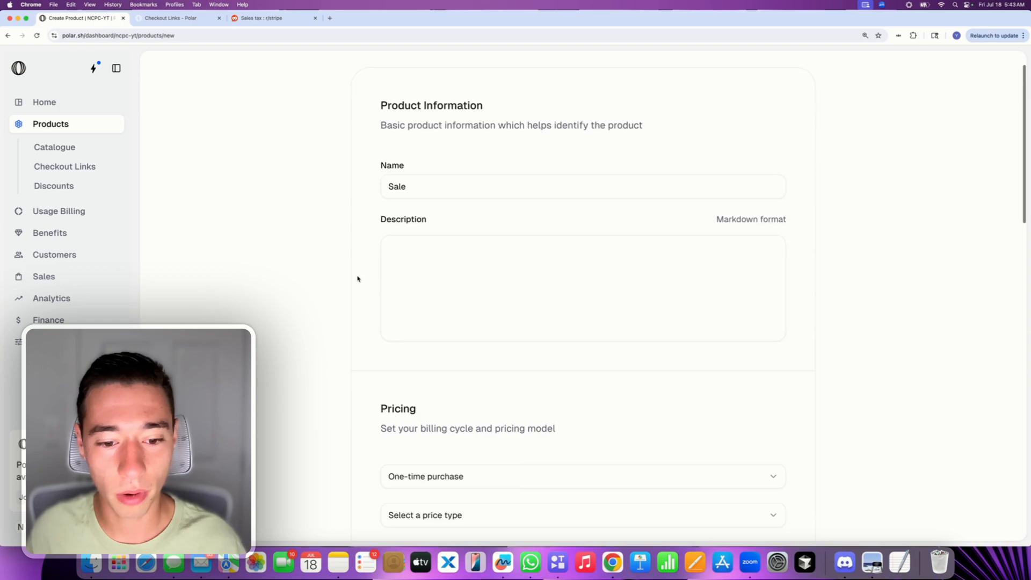
scroll("down", 3)
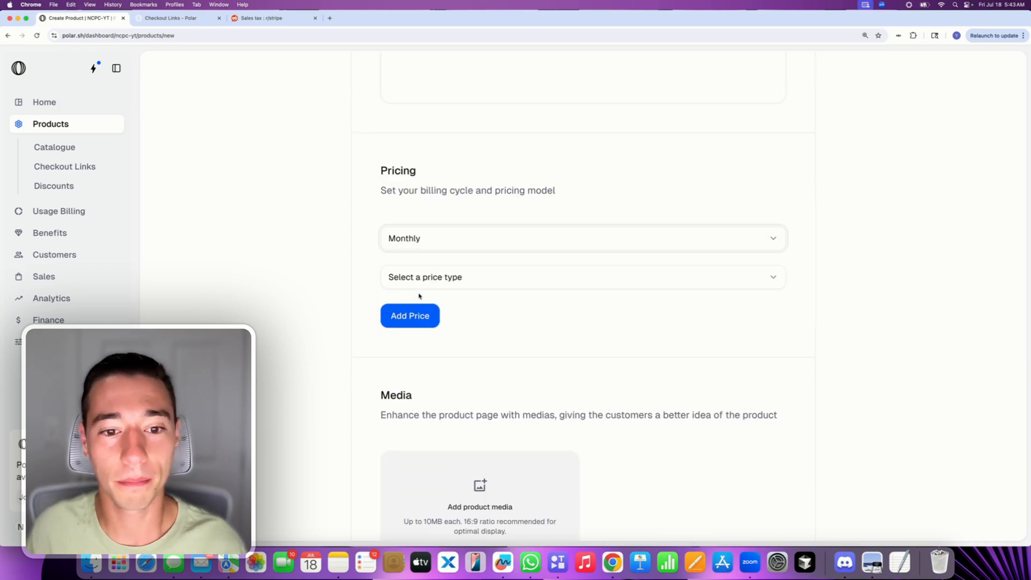
left_click(581, 239)
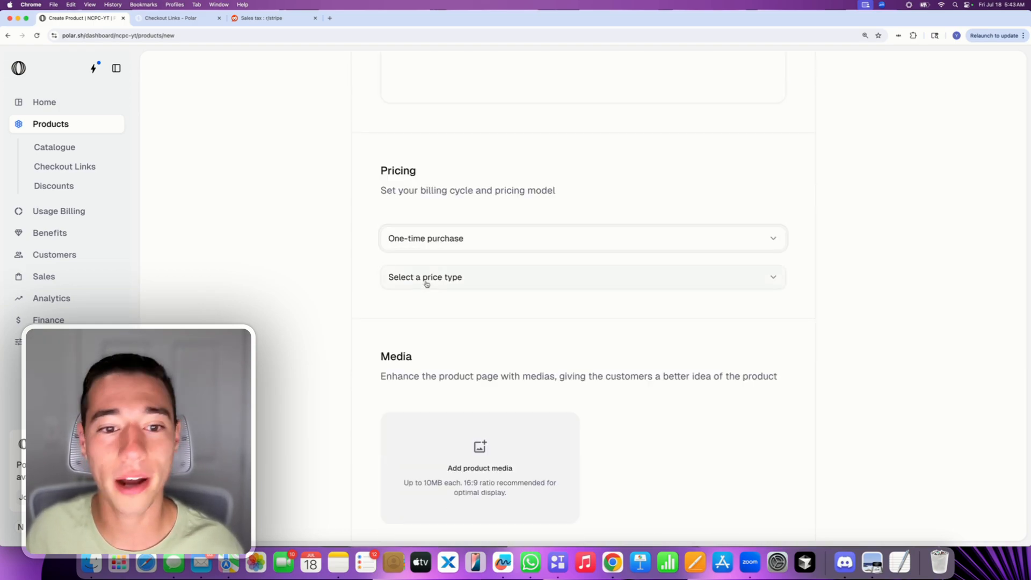
left_click(581, 277)
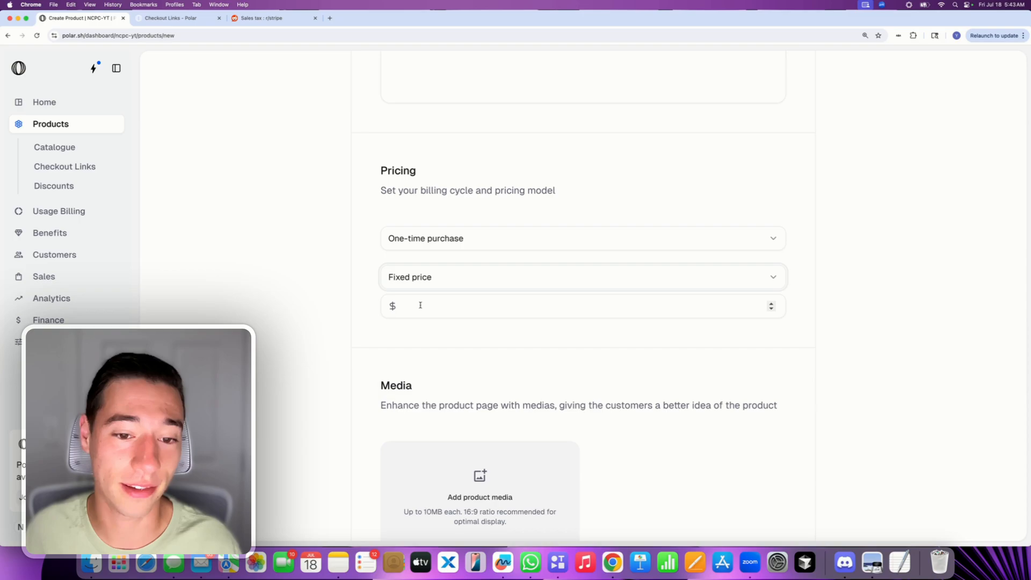
type("25")
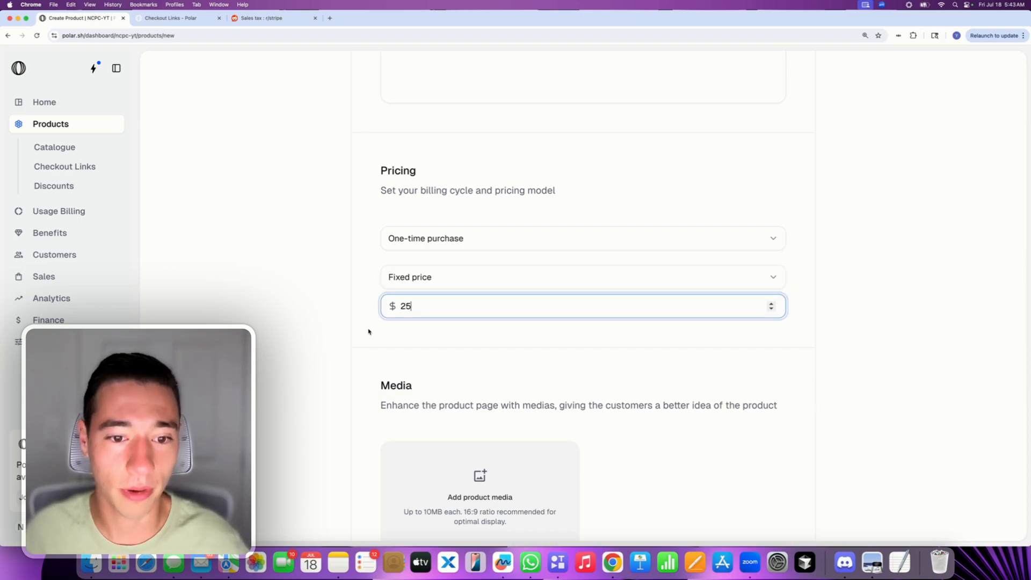
- Finish the Sale product form with Create Product and land on the empty Checkout Links page
scroll("down", 3)
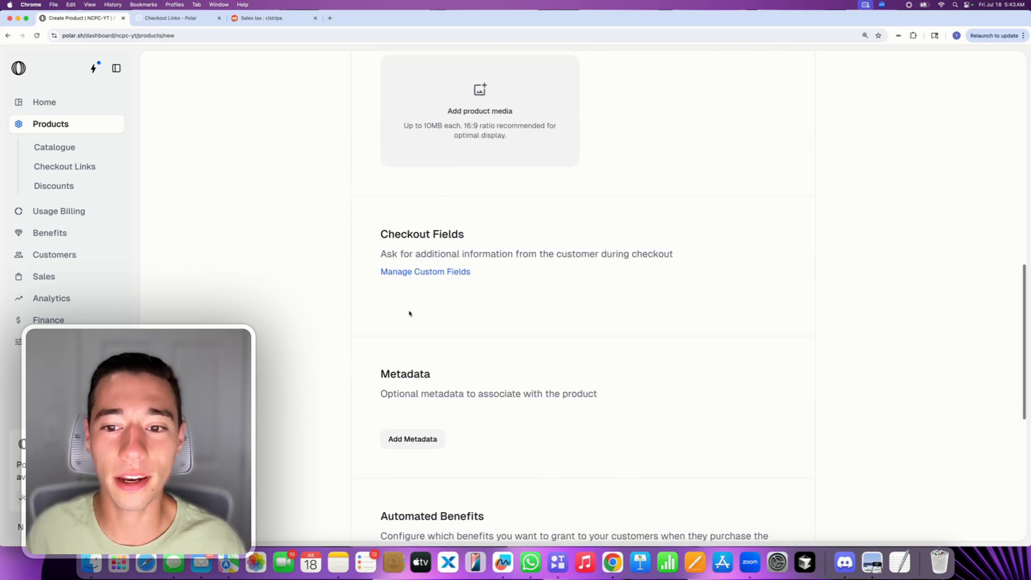
scroll("down", 3)
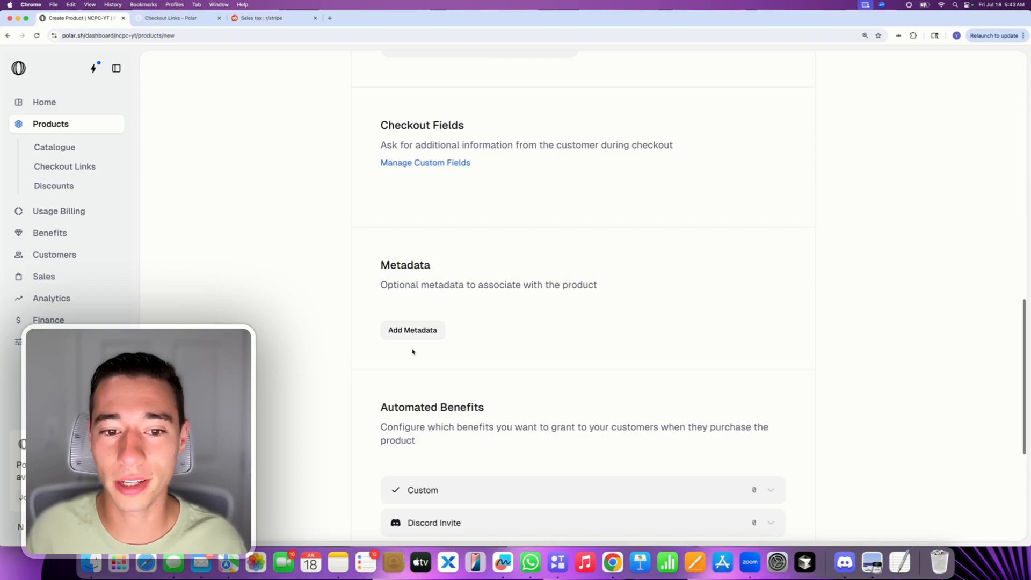
left_click(413, 329)
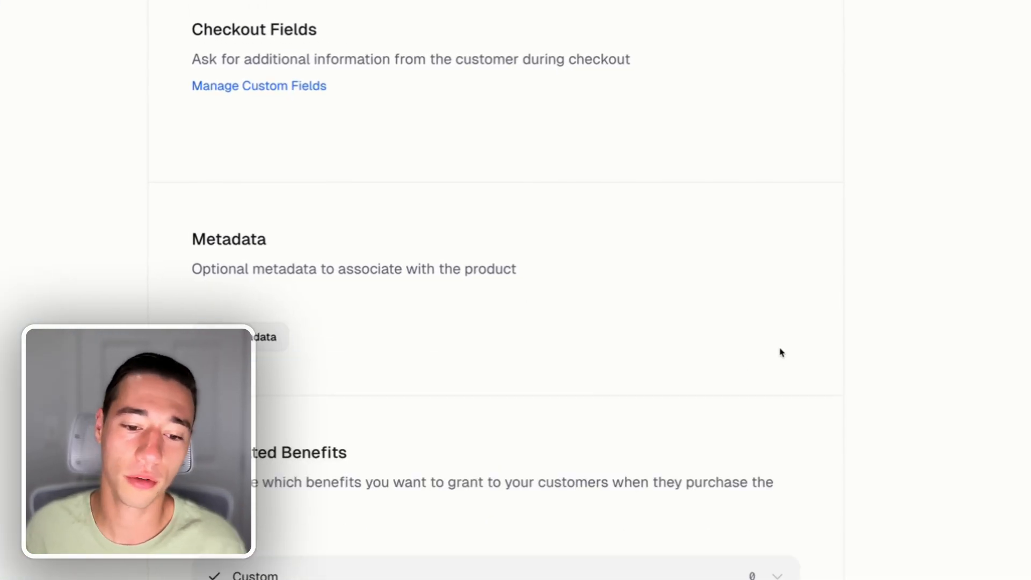
scroll("down", 3)
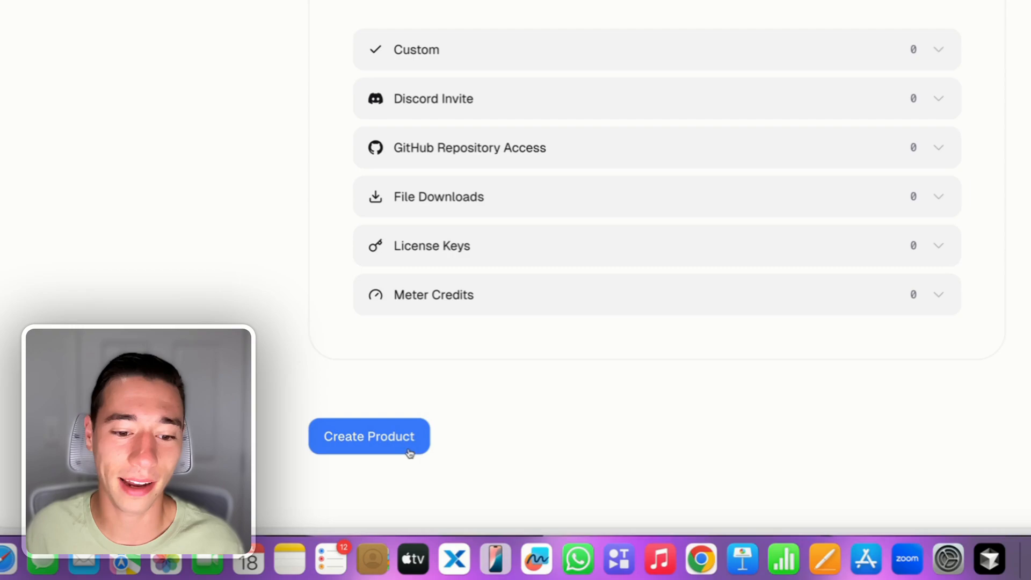
scroll("up", 3)
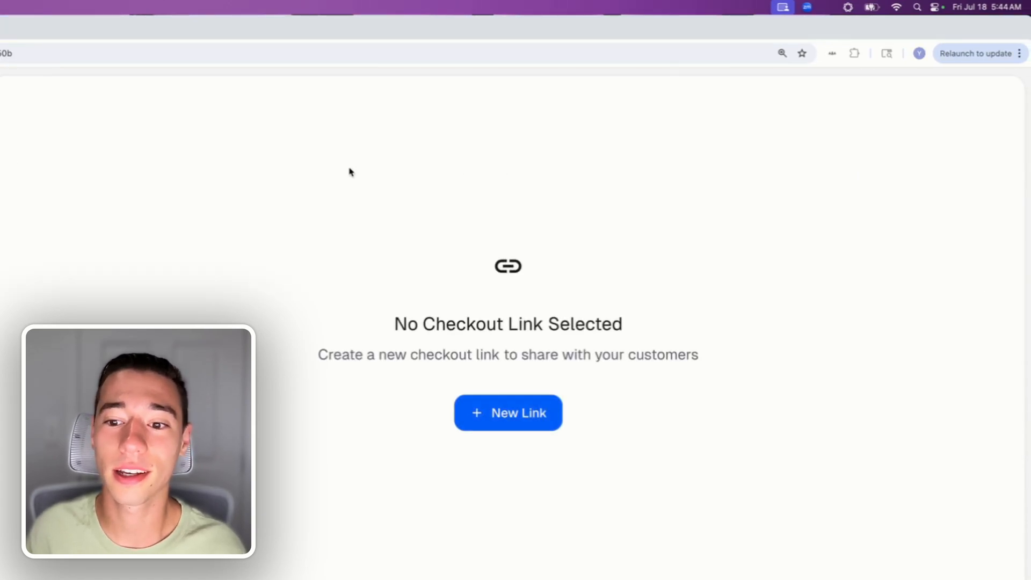
- Add a new checkout link for the Sale product with the label 'buy'
left_click(508, 412)
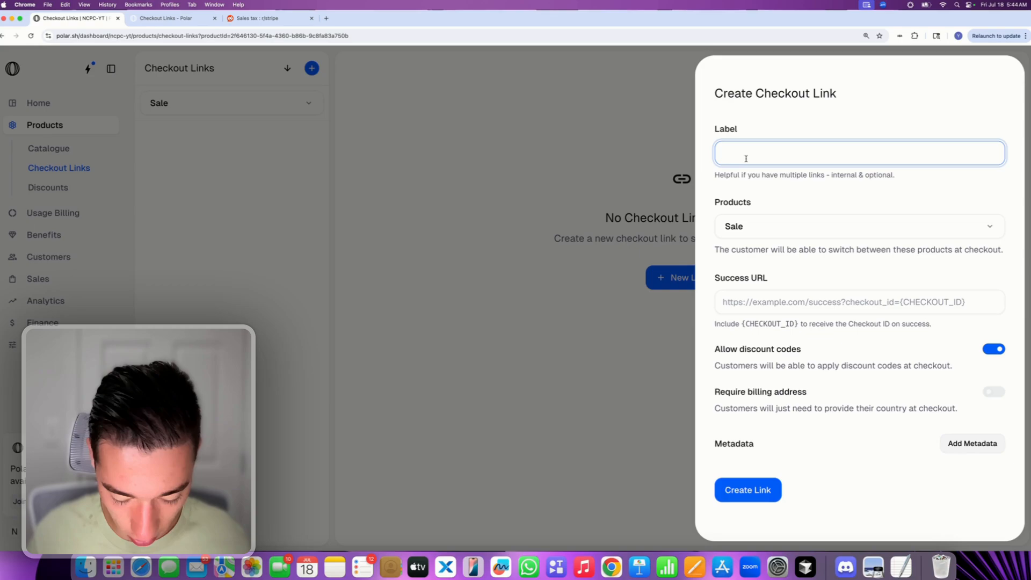
type("buy")
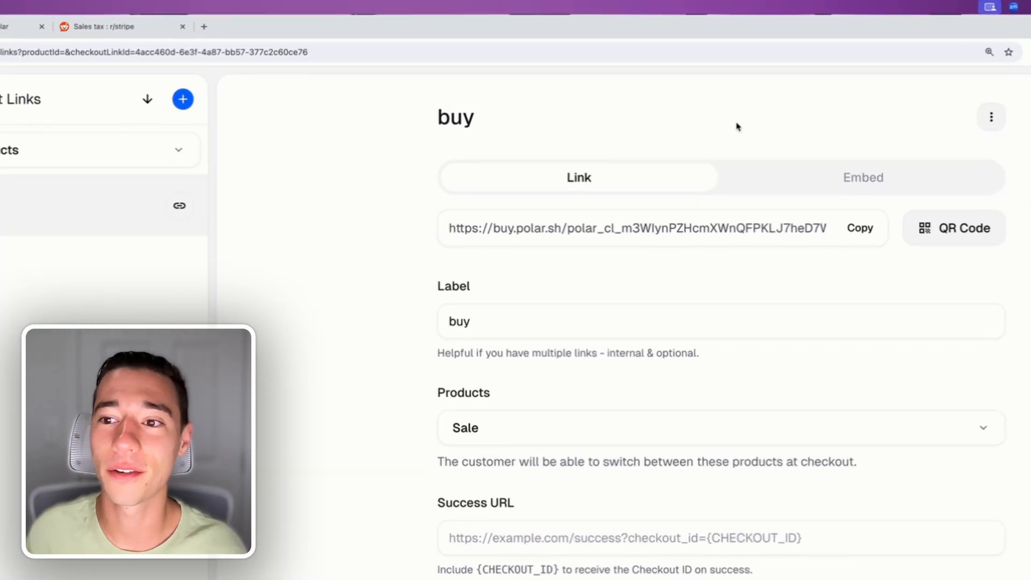
- Save the buy checkout link with a metadata entry user_id = 123
scroll("down", 3)
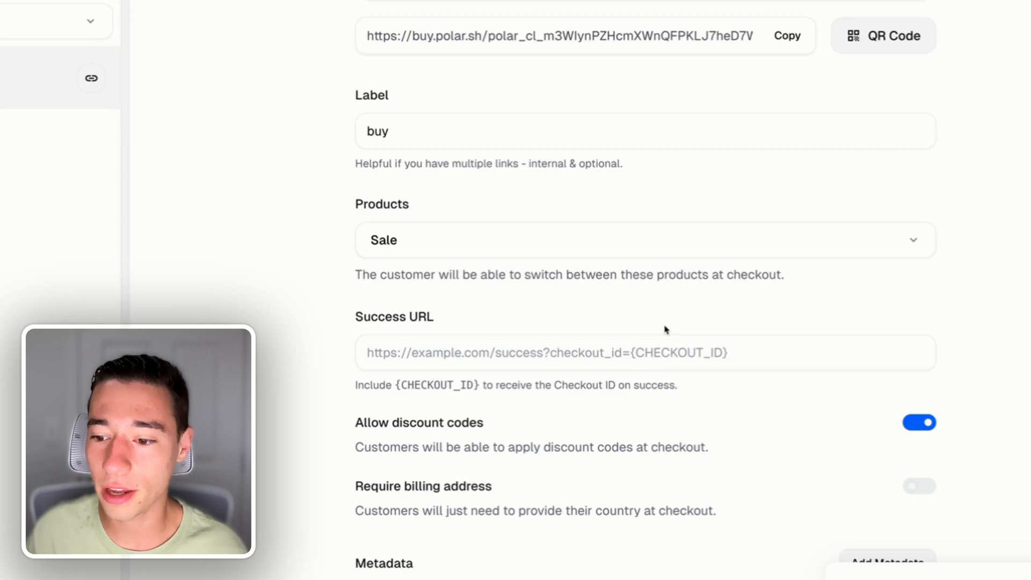
scroll("down", 3)
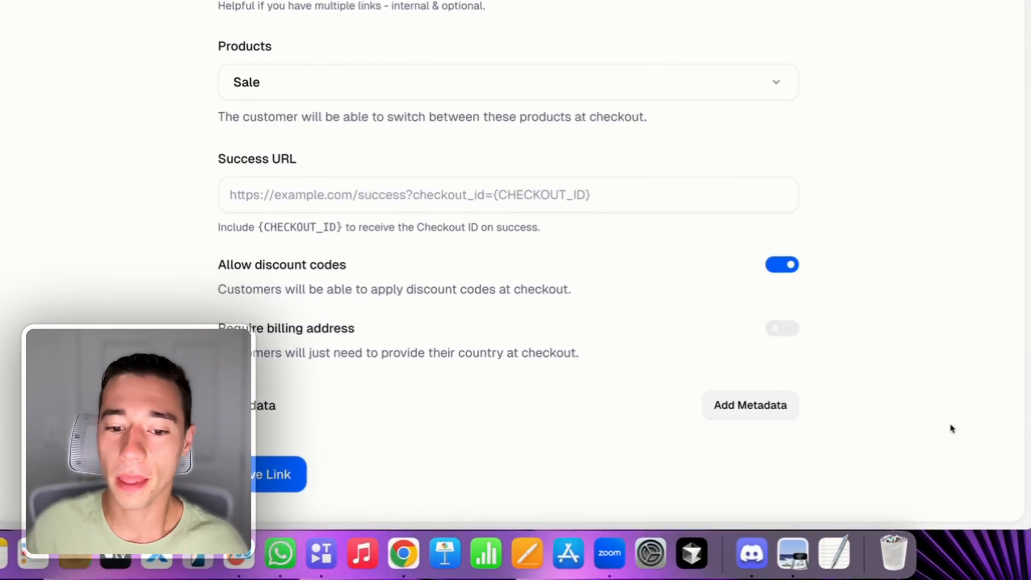
left_click(750, 405)
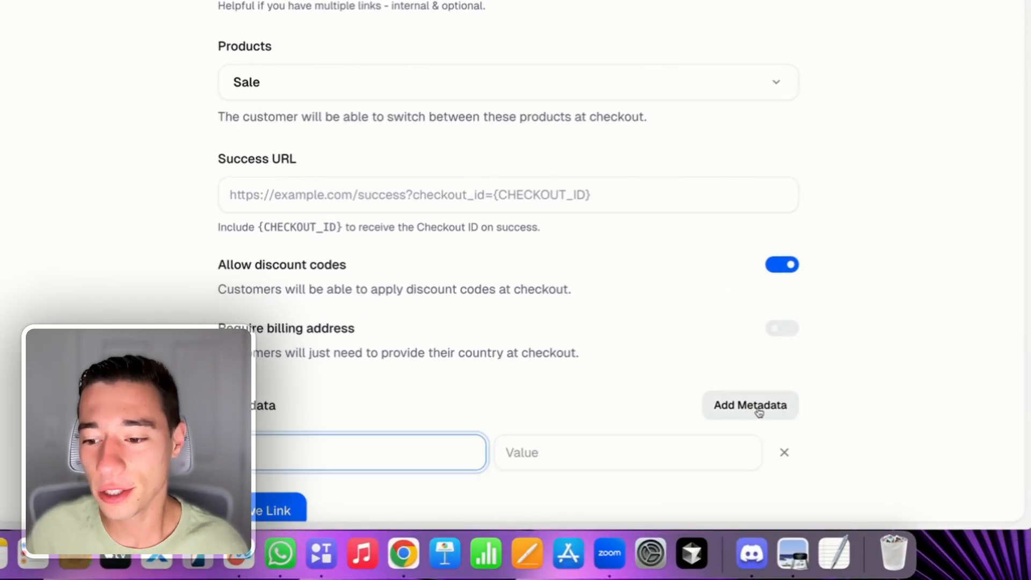
type("us")
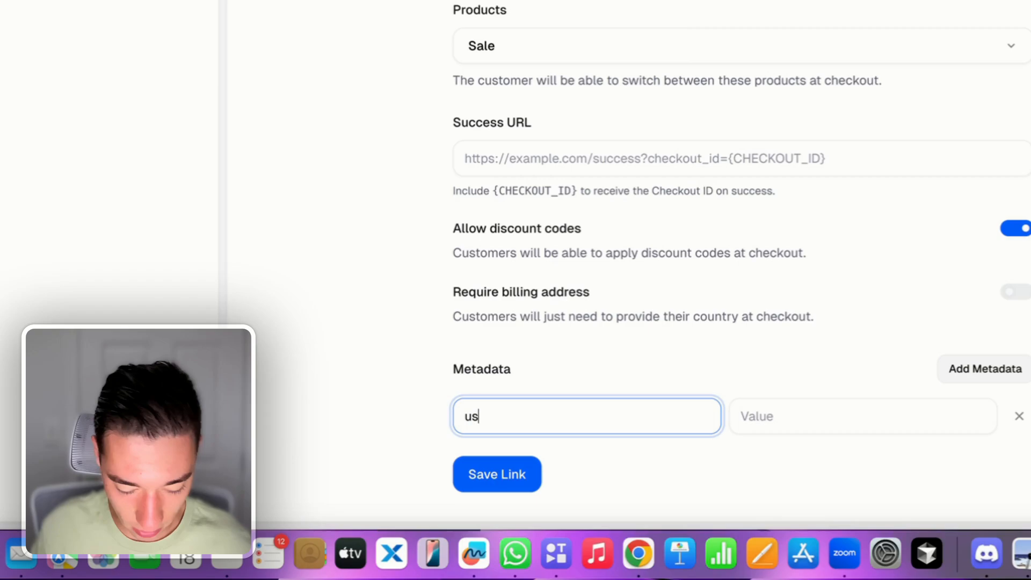
type("er_id")
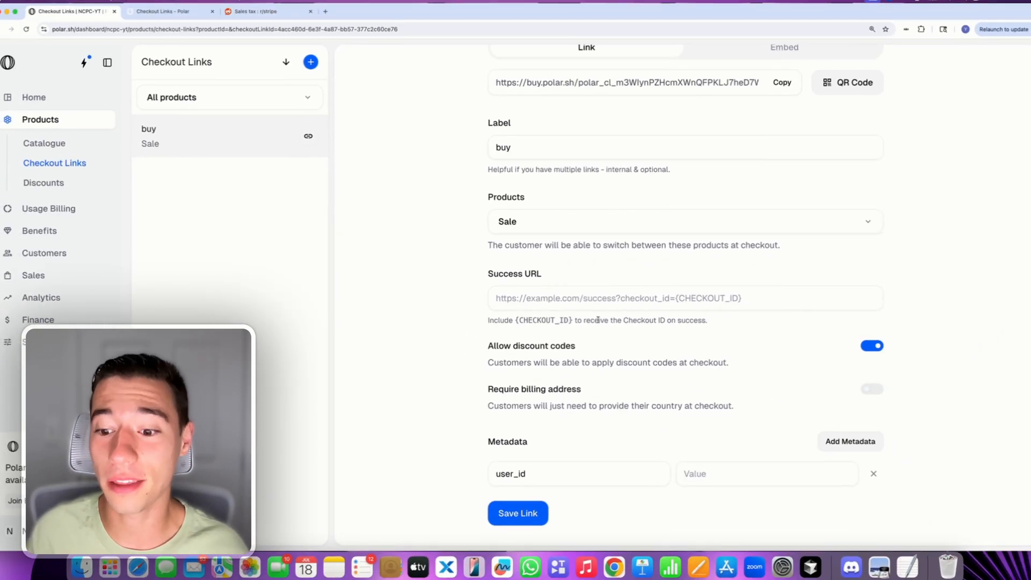
type("12")
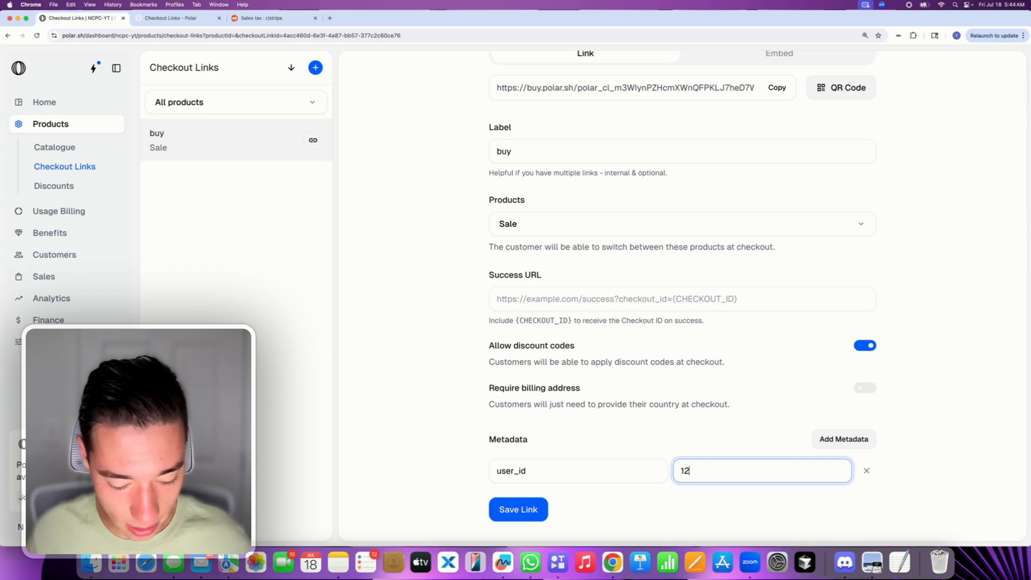
type("3")
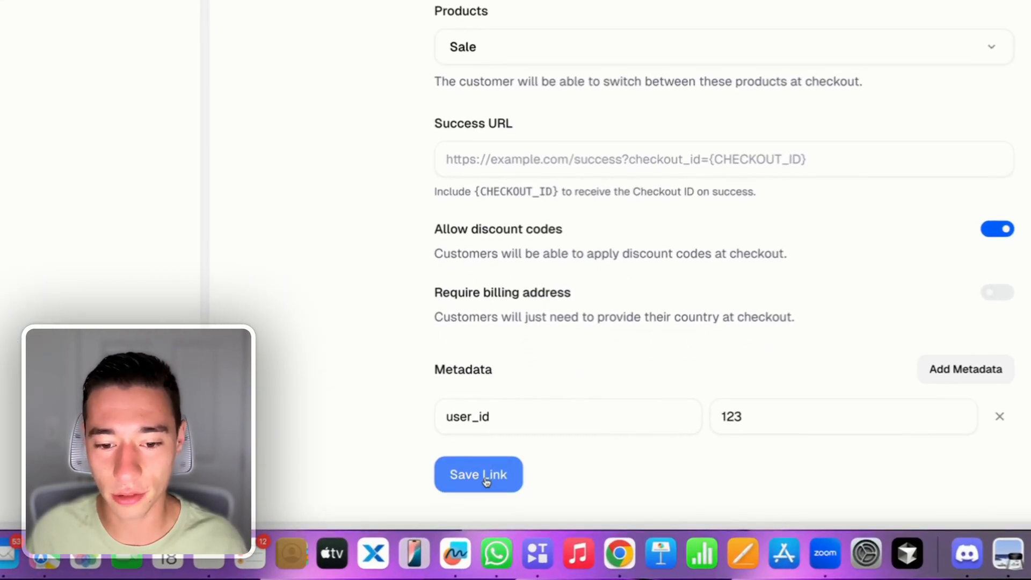
left_click(478, 473)
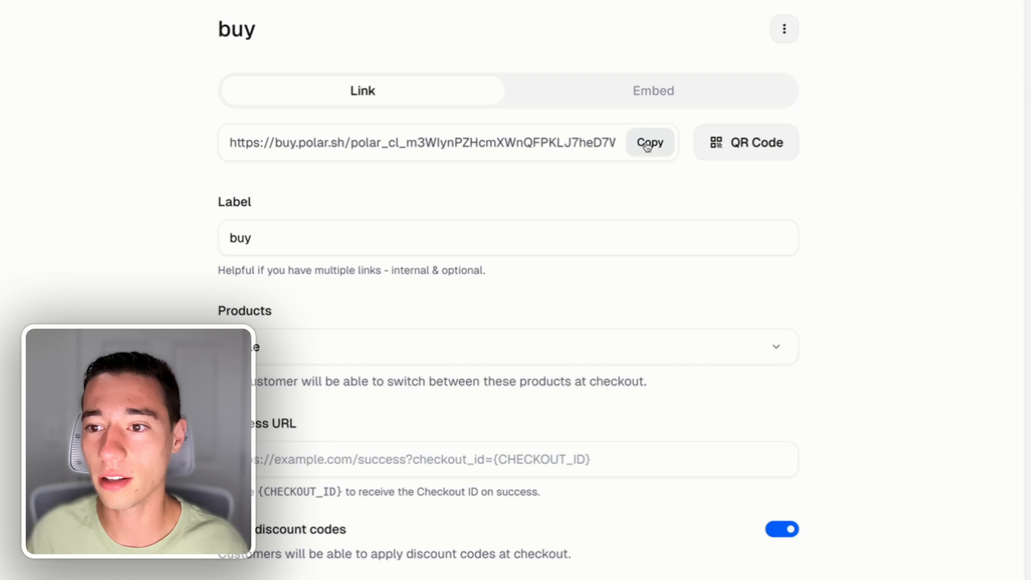
- Copy the buy link's URL and load it in a new tab to show the $25 Sale checkout
left_click(649, 143)
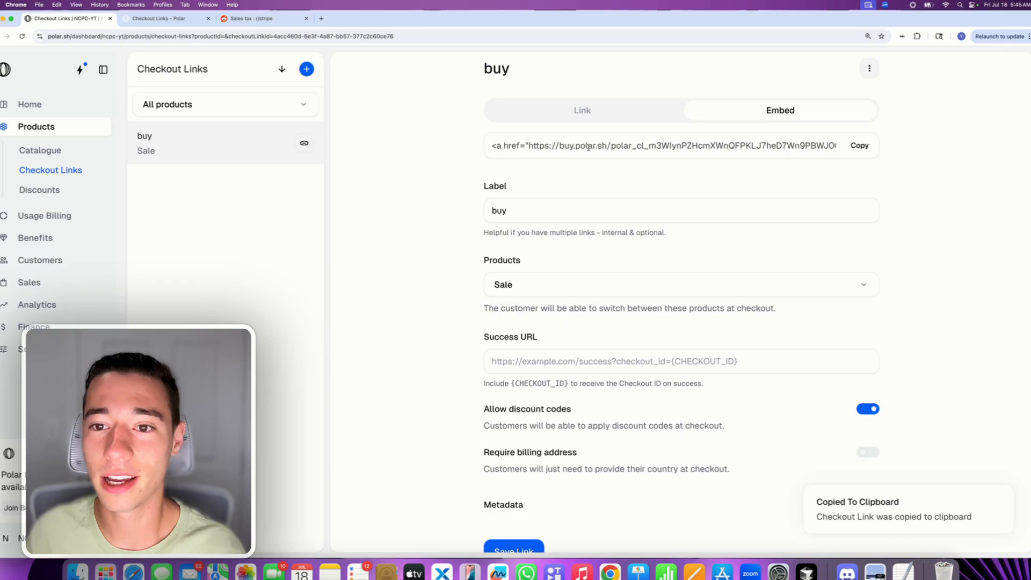
left_click(868, 68)
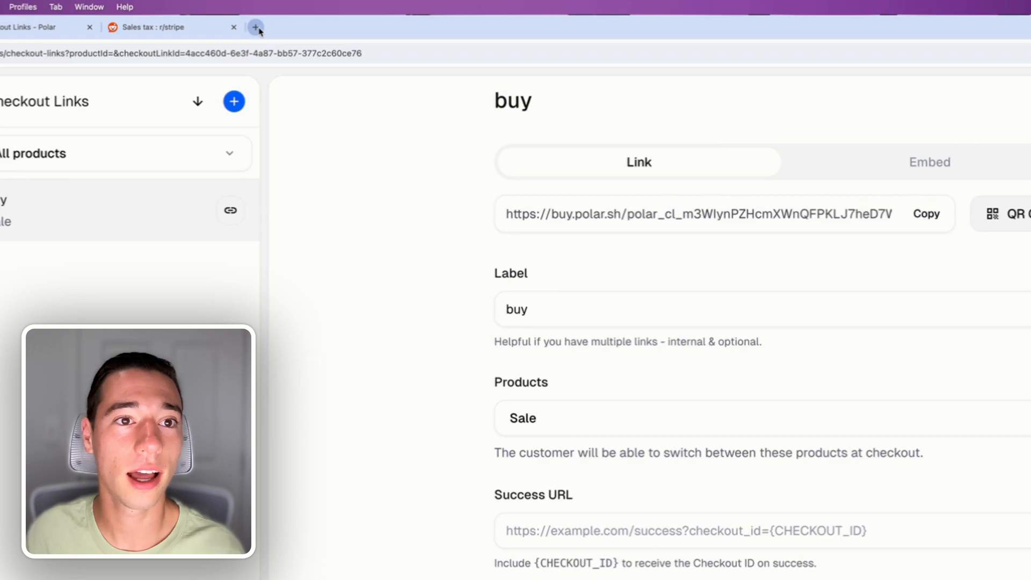
left_click(256, 28)
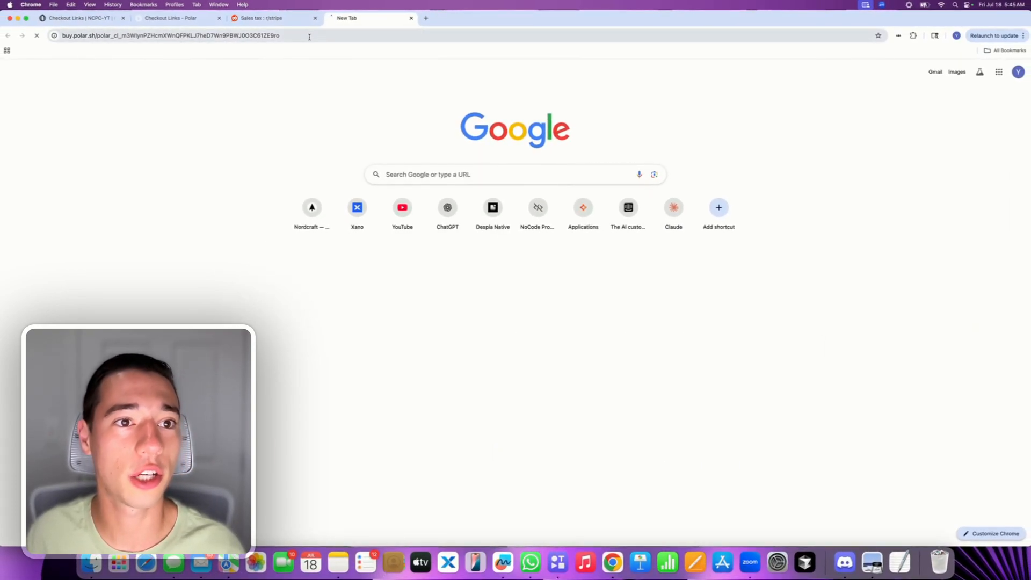
key("Return")
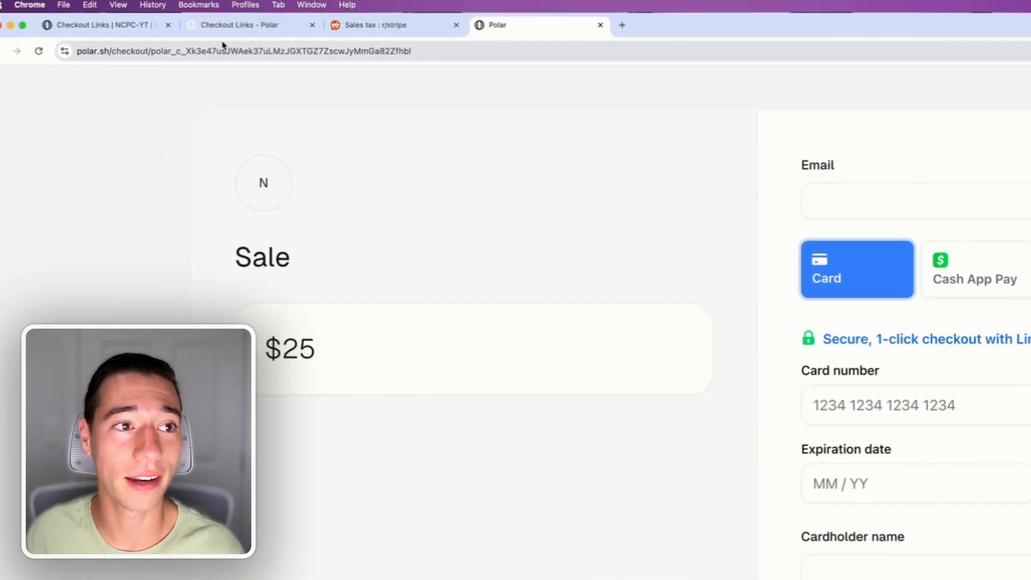
left_click(250, 26)
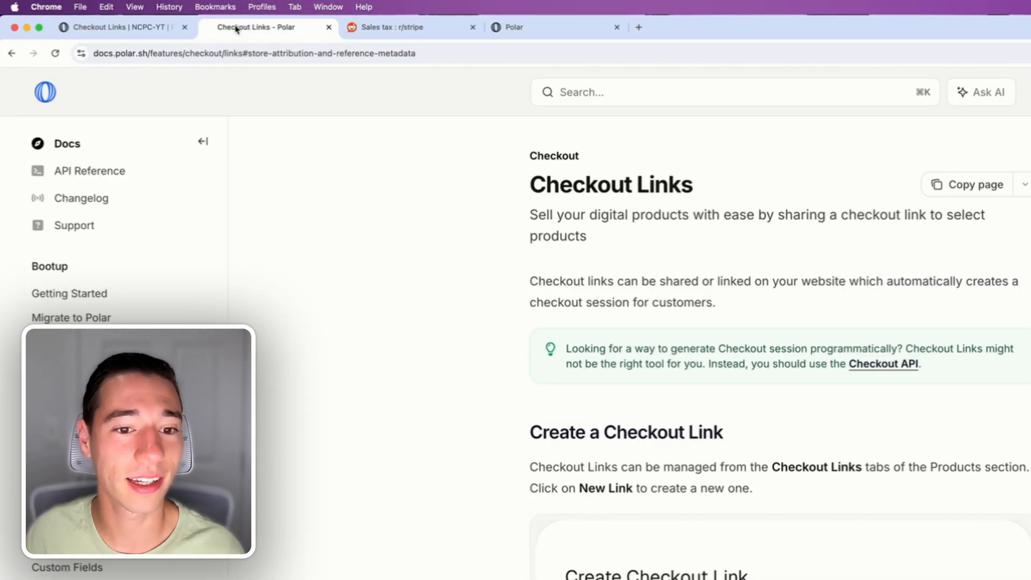
- Scroll the Checkout Links docs to the Query parameters section on prefilling and reference metadata
scroll("down", 3)
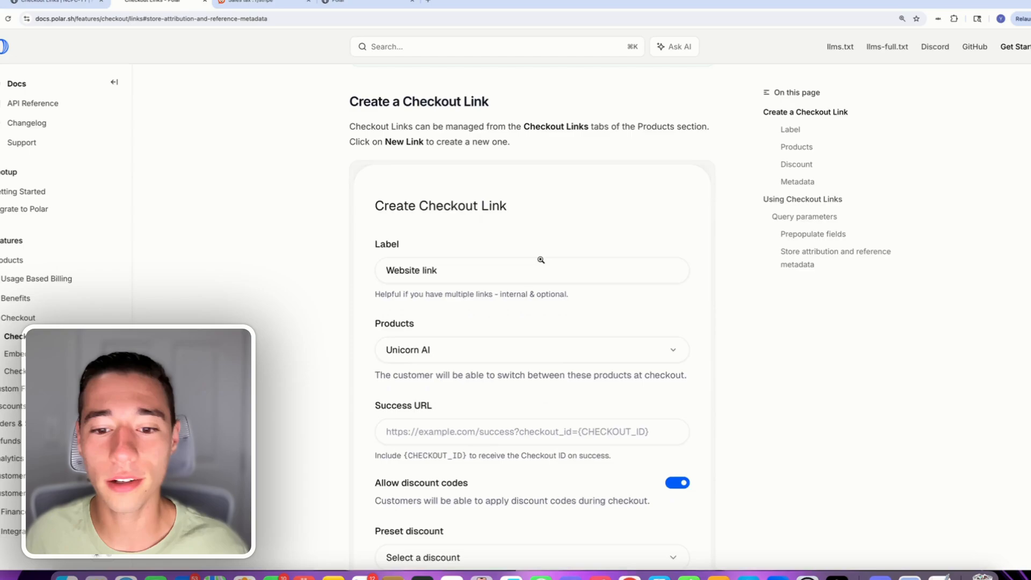
scroll("down", 3)
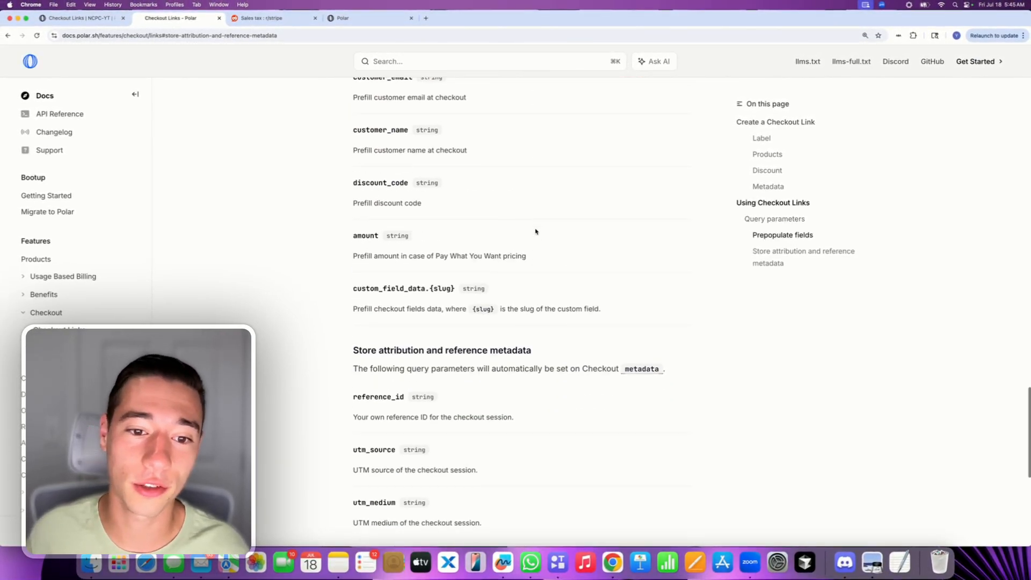
scroll("up", 3)
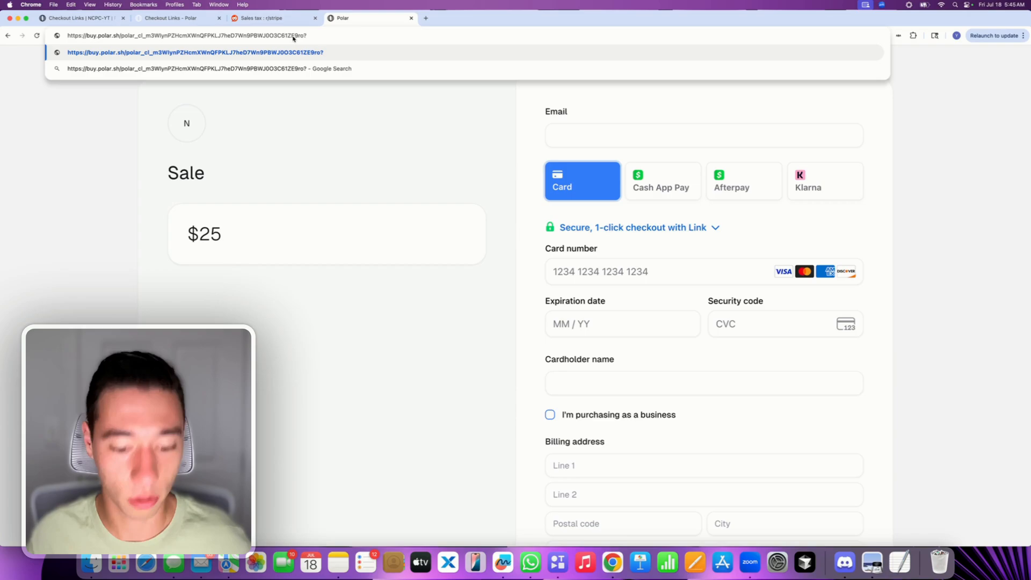
type("customer")
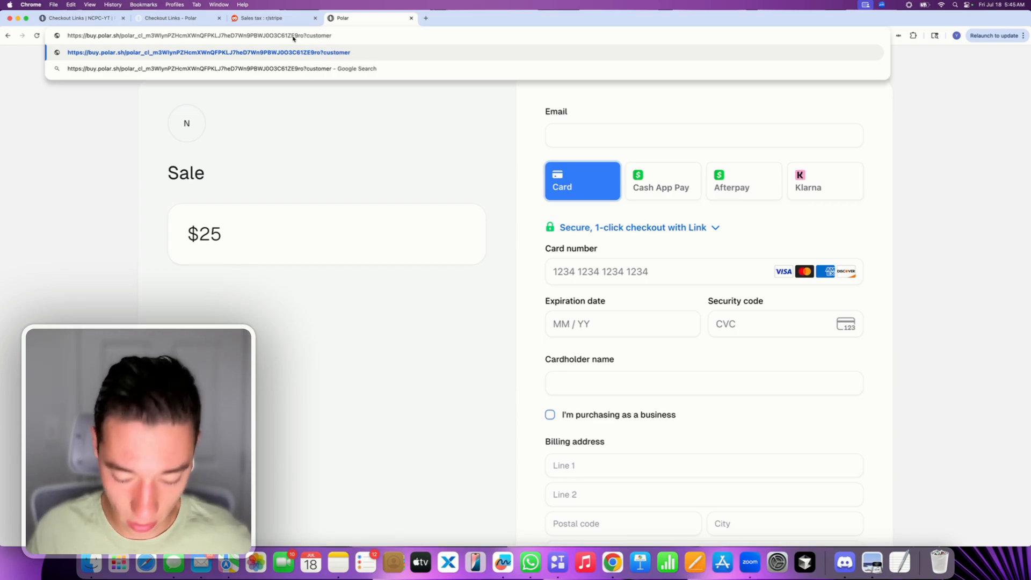
type("_email")
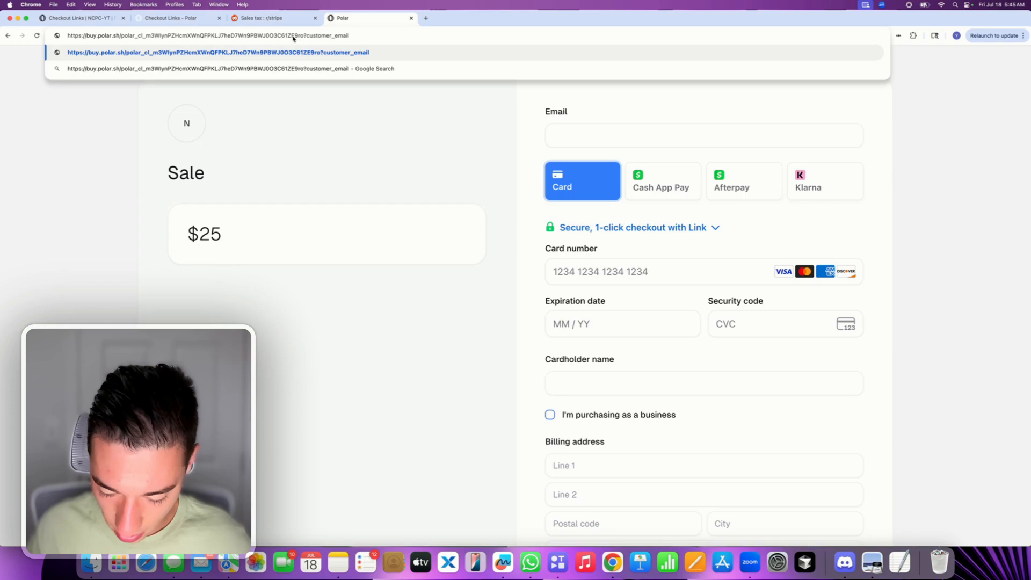
type("=hery")
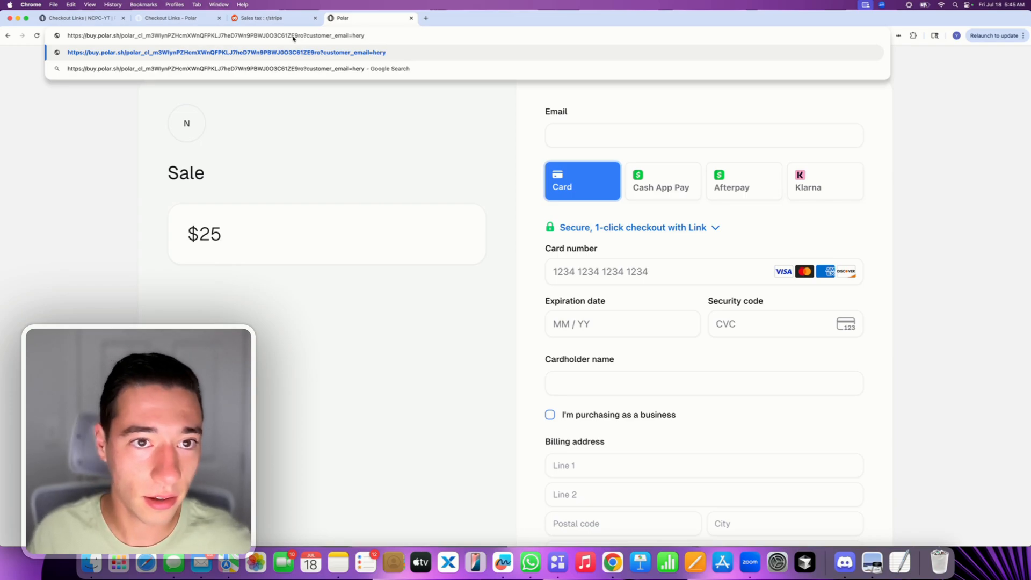
type("@")
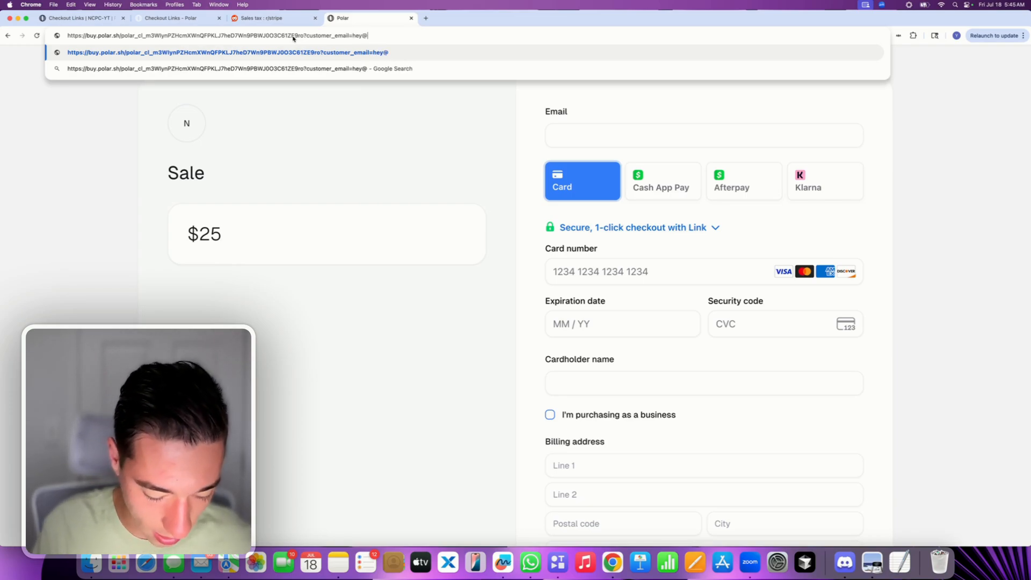
type("example.com")
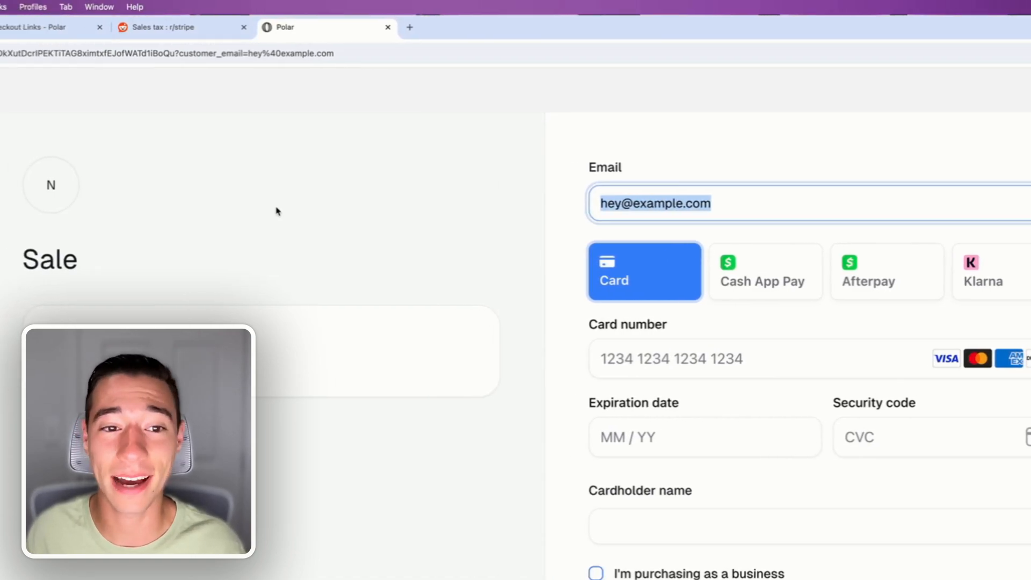
left_click(174, 26)
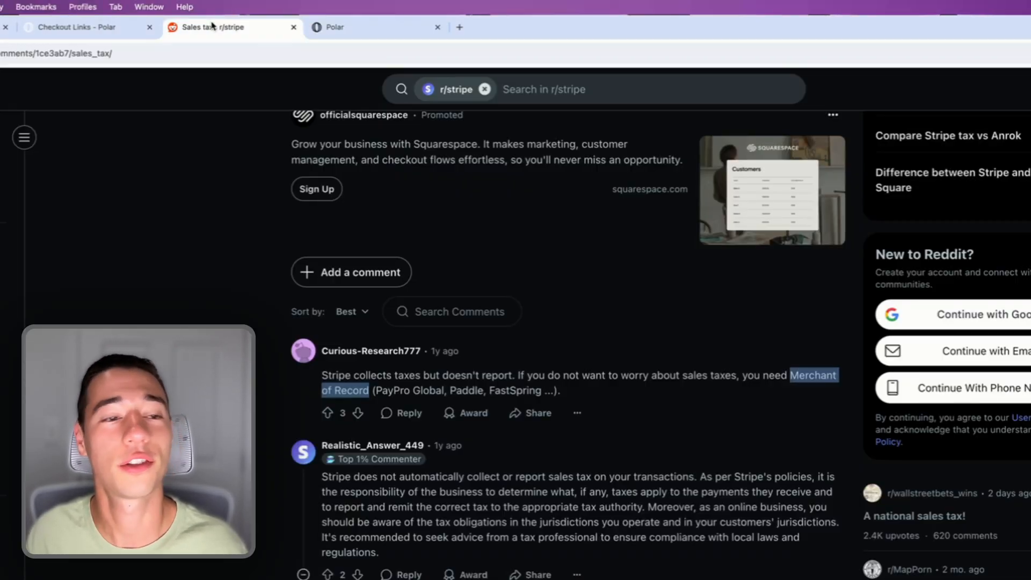
- In the docs' attribution and reference metadata section, select the reference_id parameter name
left_click(78, 27)
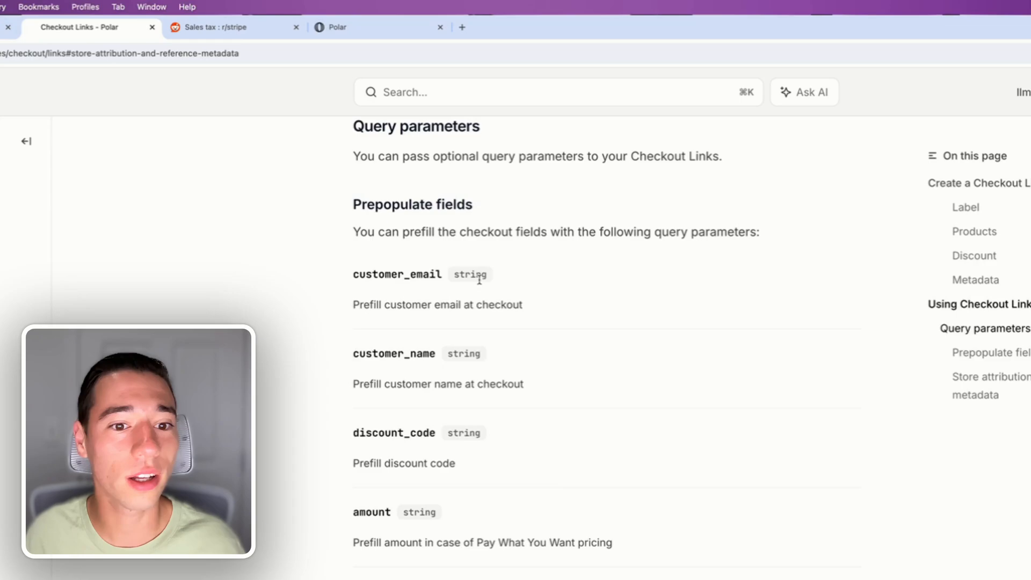
scroll("down", 3)
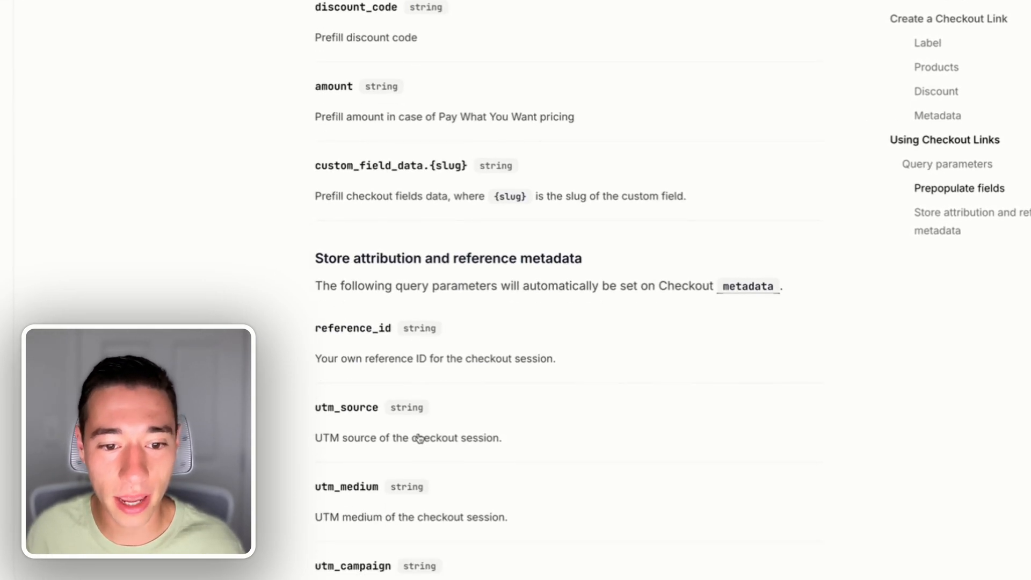
scroll("down", 3)
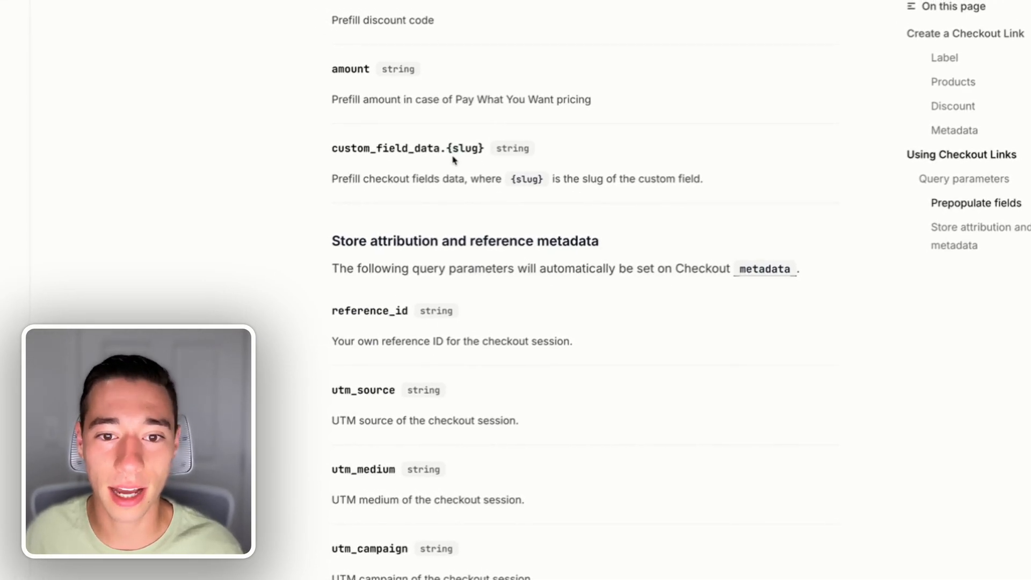
scroll("down", 3)
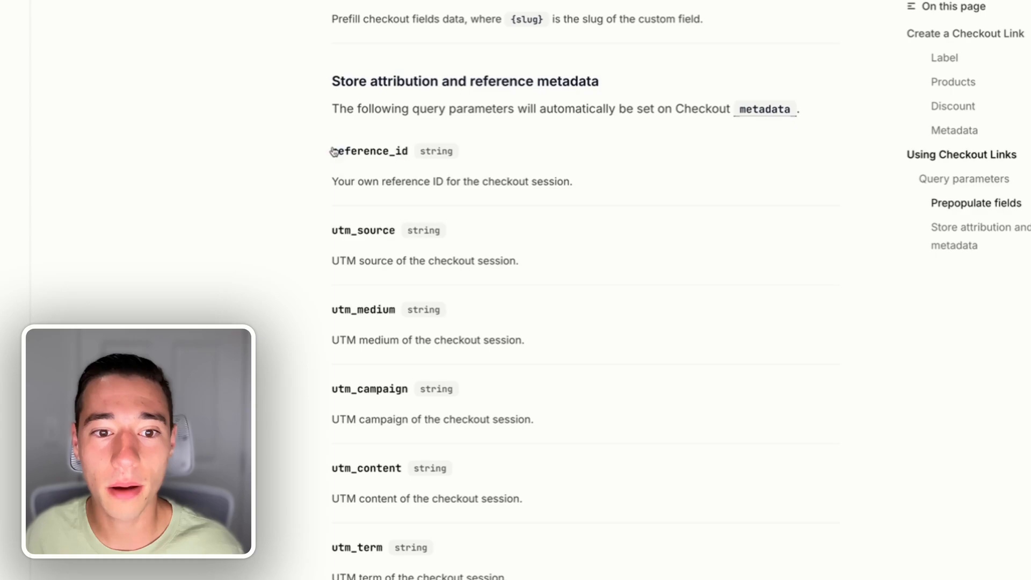
scroll("up", 3)
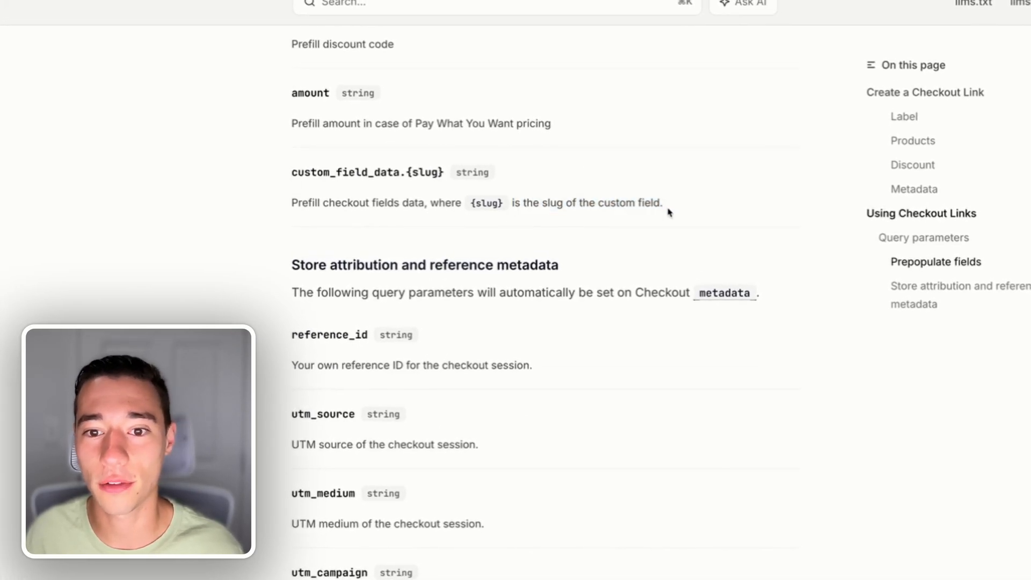
scroll("down", 3)
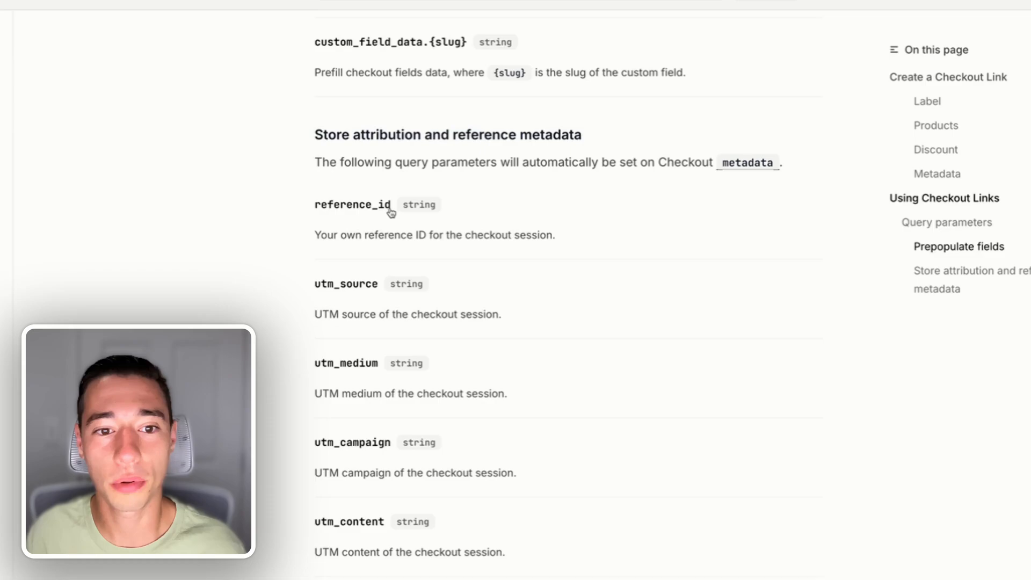
double_click(352, 204)
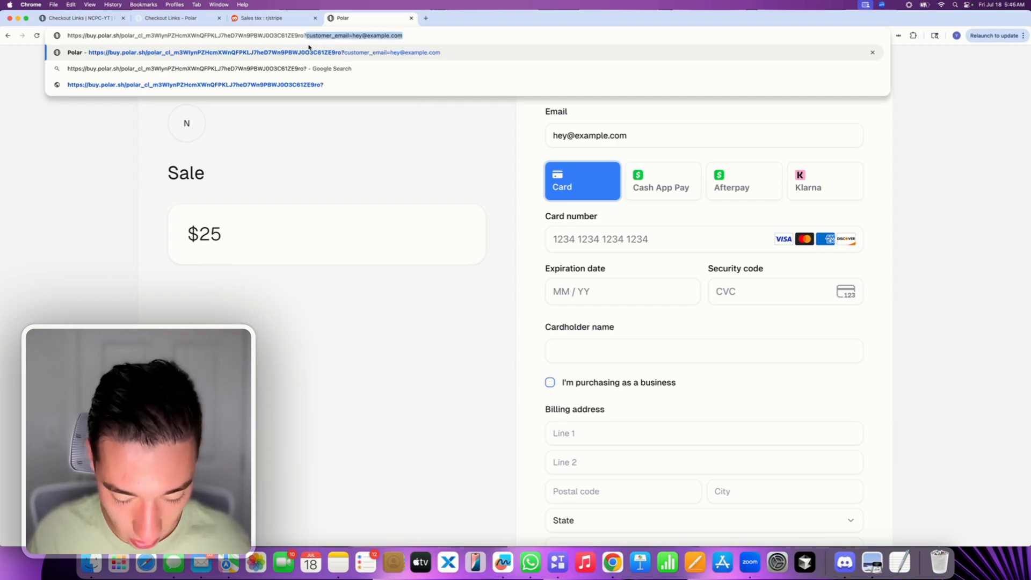
- Reload the Sale checkout with ?reference_id=user_123 and review the form with its empty email and $25 total
type("reference")
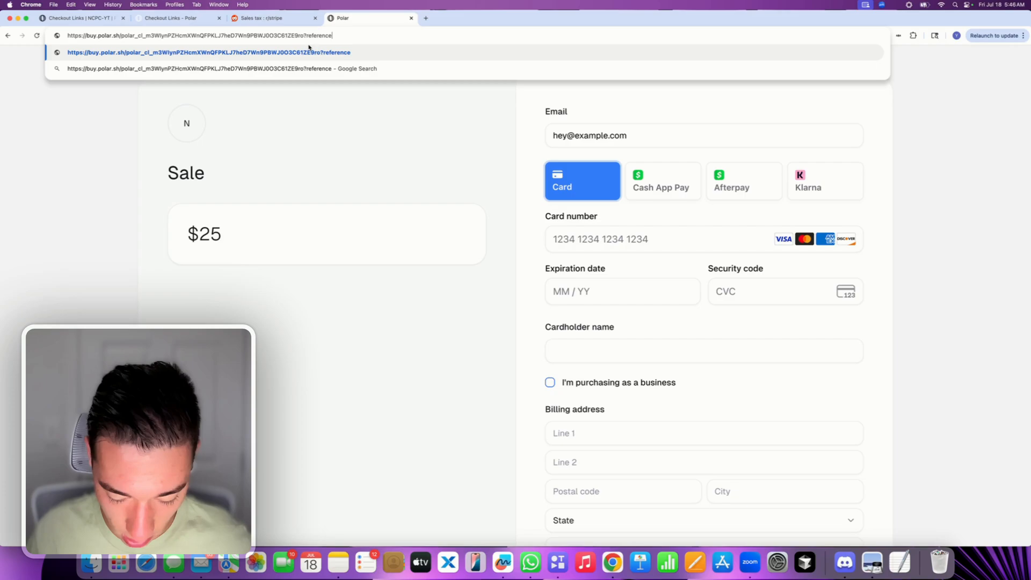
type("_id=u")
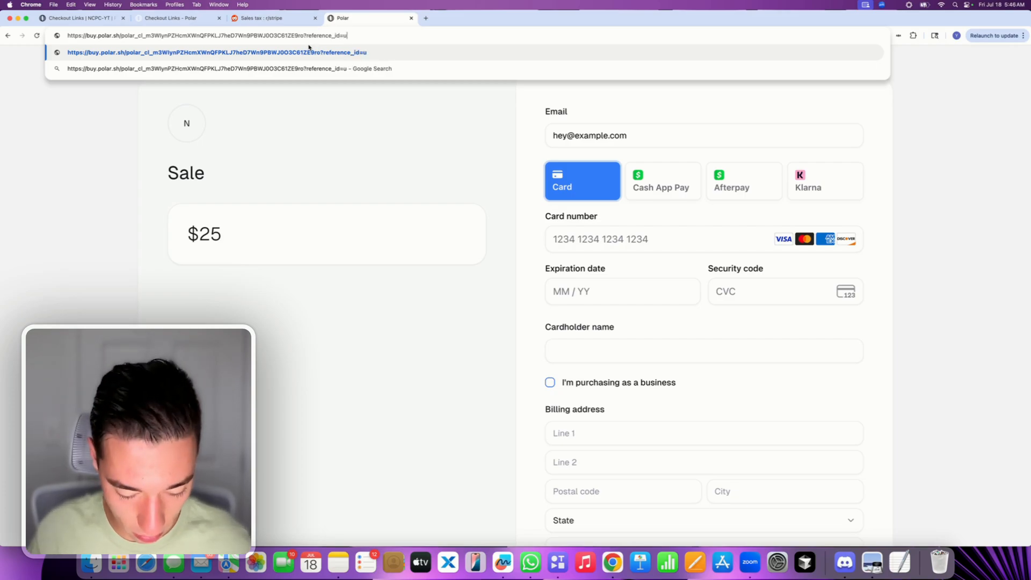
type("ser_1")
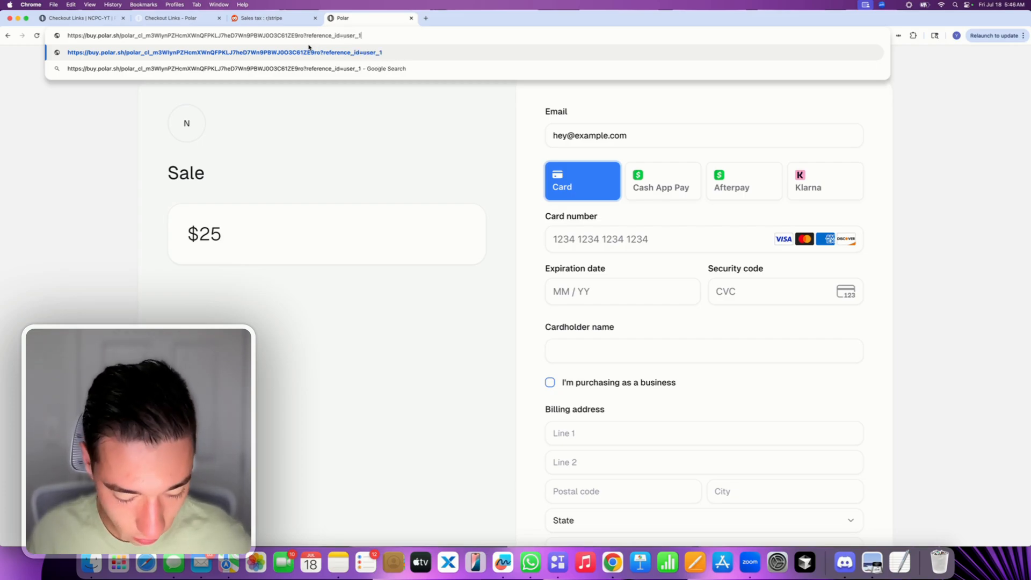
type("23")
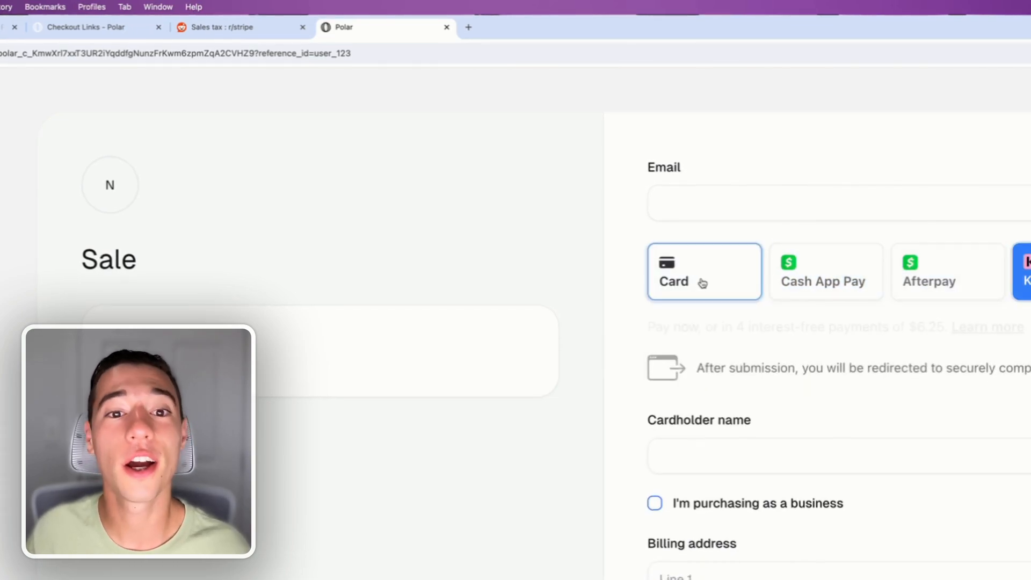
scroll("down", 3)
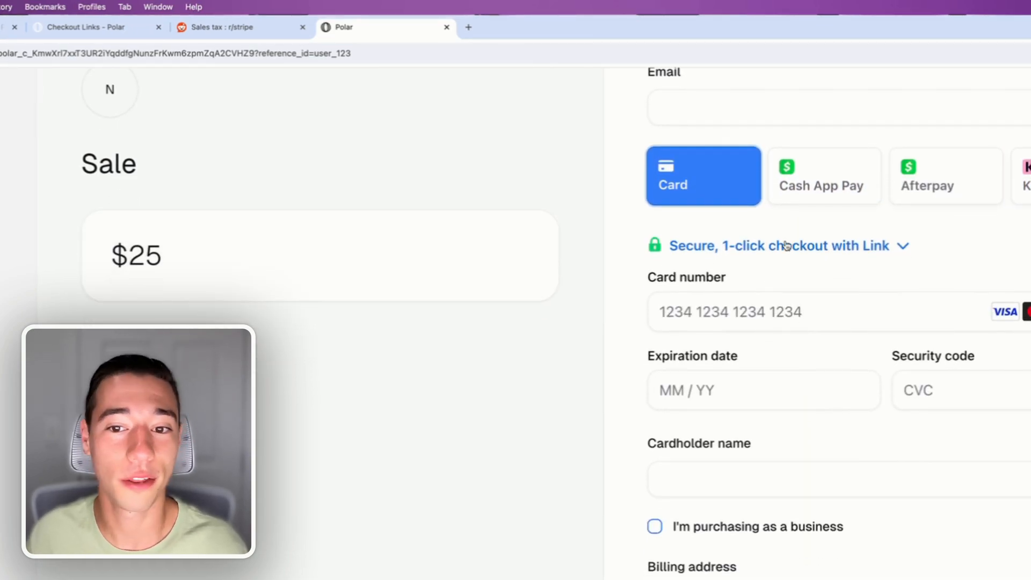
scroll("down", 3)
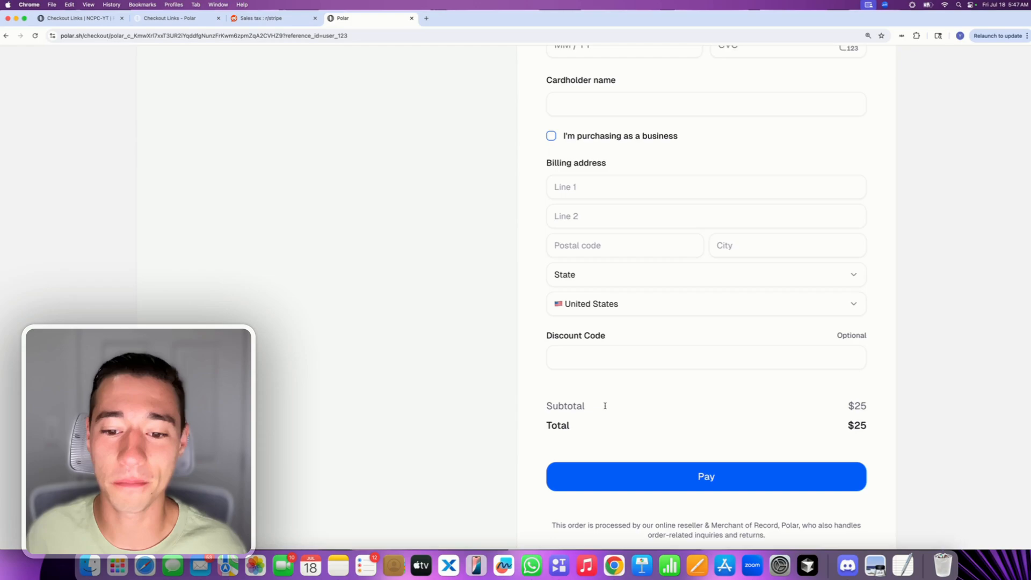
scroll("up", 3)
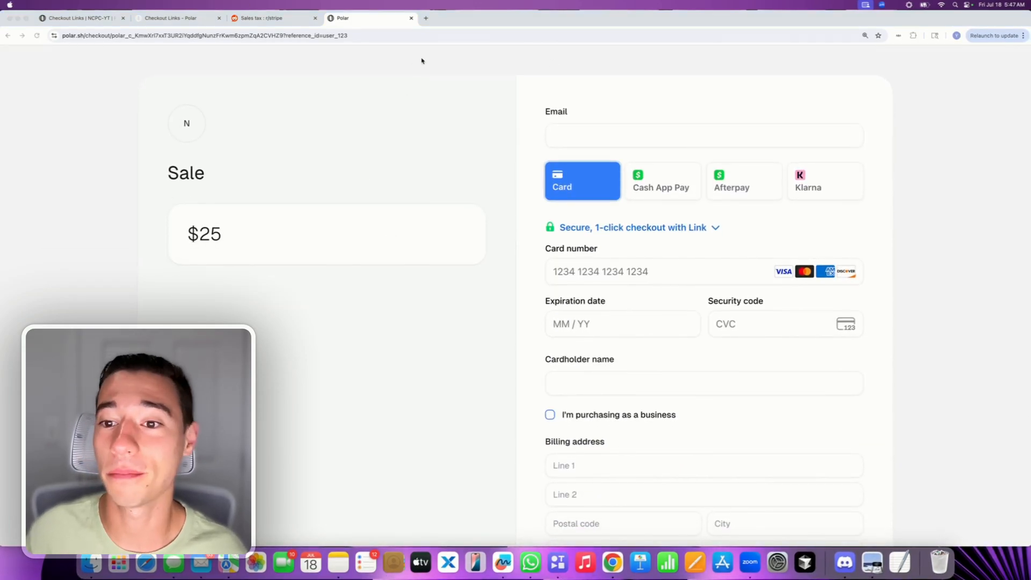
mouse_move(582, 81)
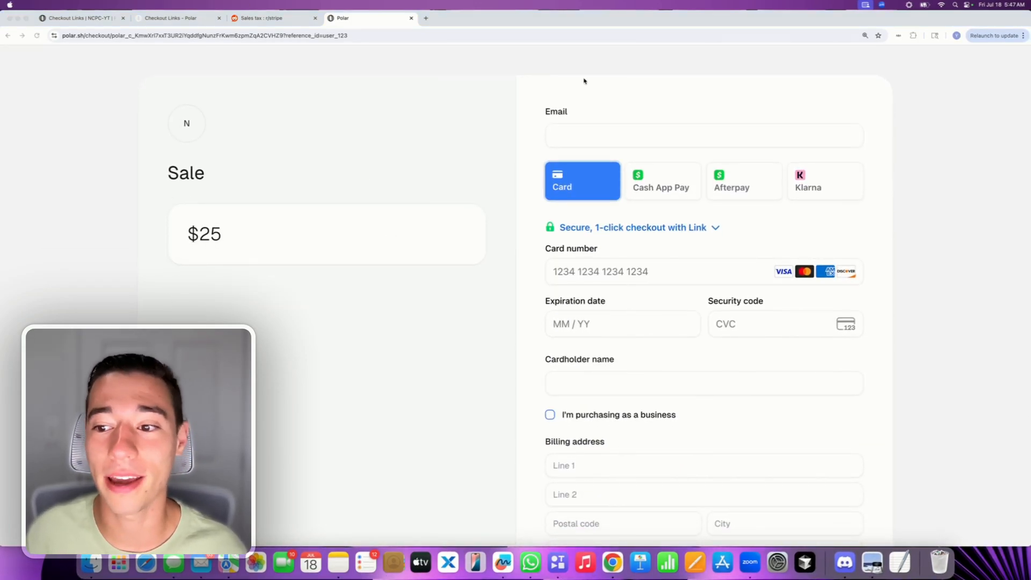